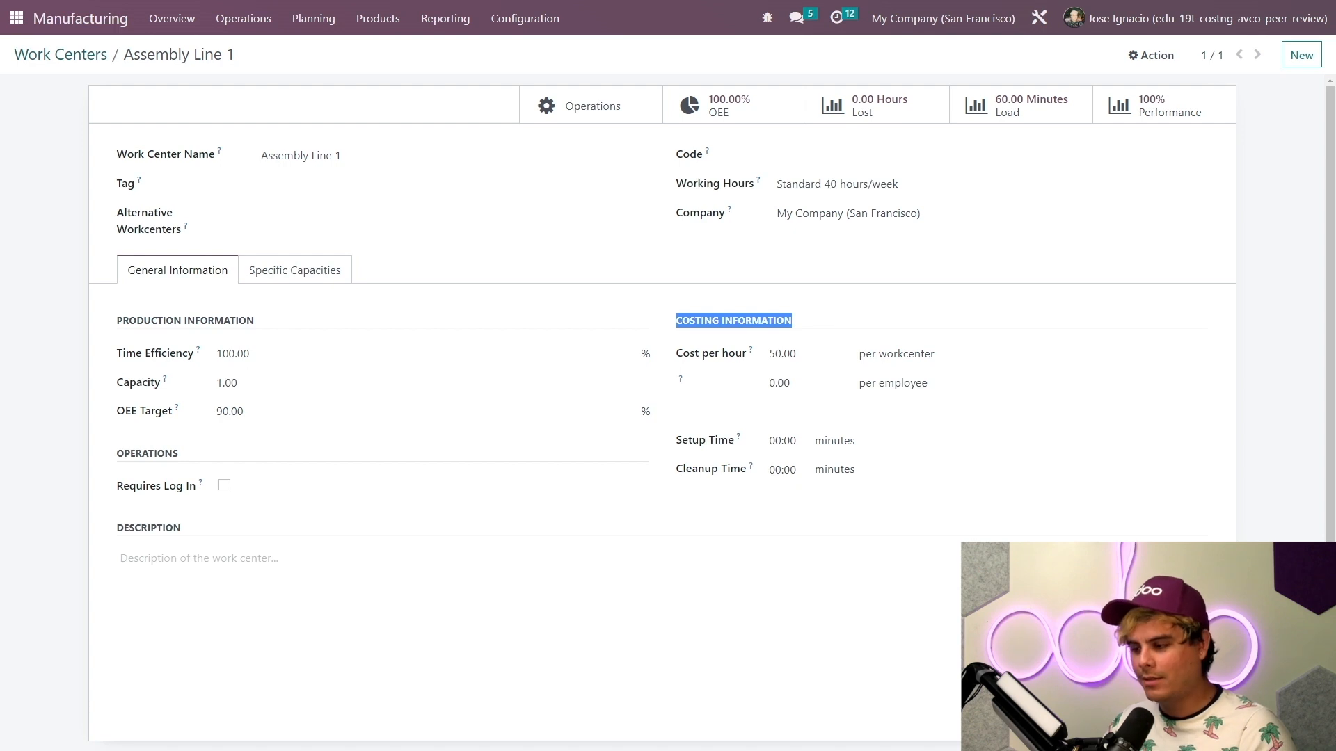
Leave the Assembly Line 1 work center and switch to the Inventory app.
click(782, 353)
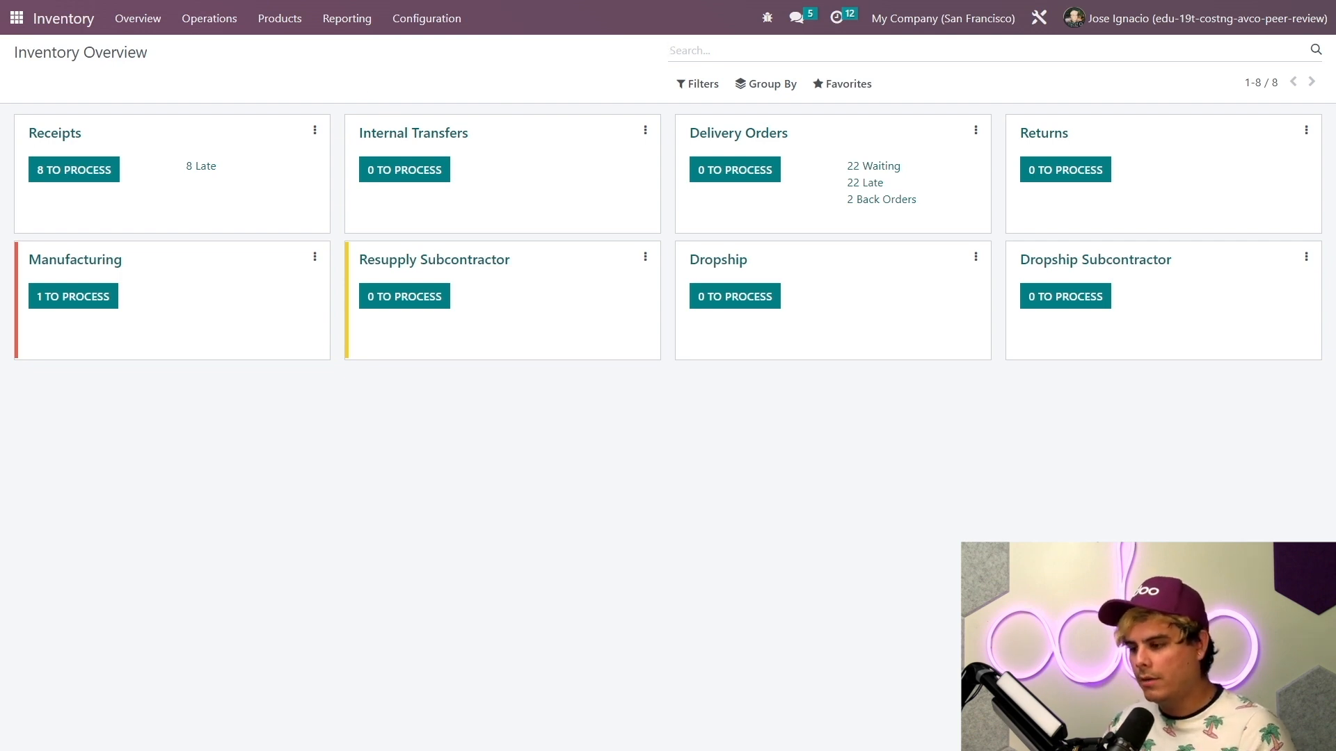
Open the [AVCO] Table product and its Bill of Materials list.
click(280, 18)
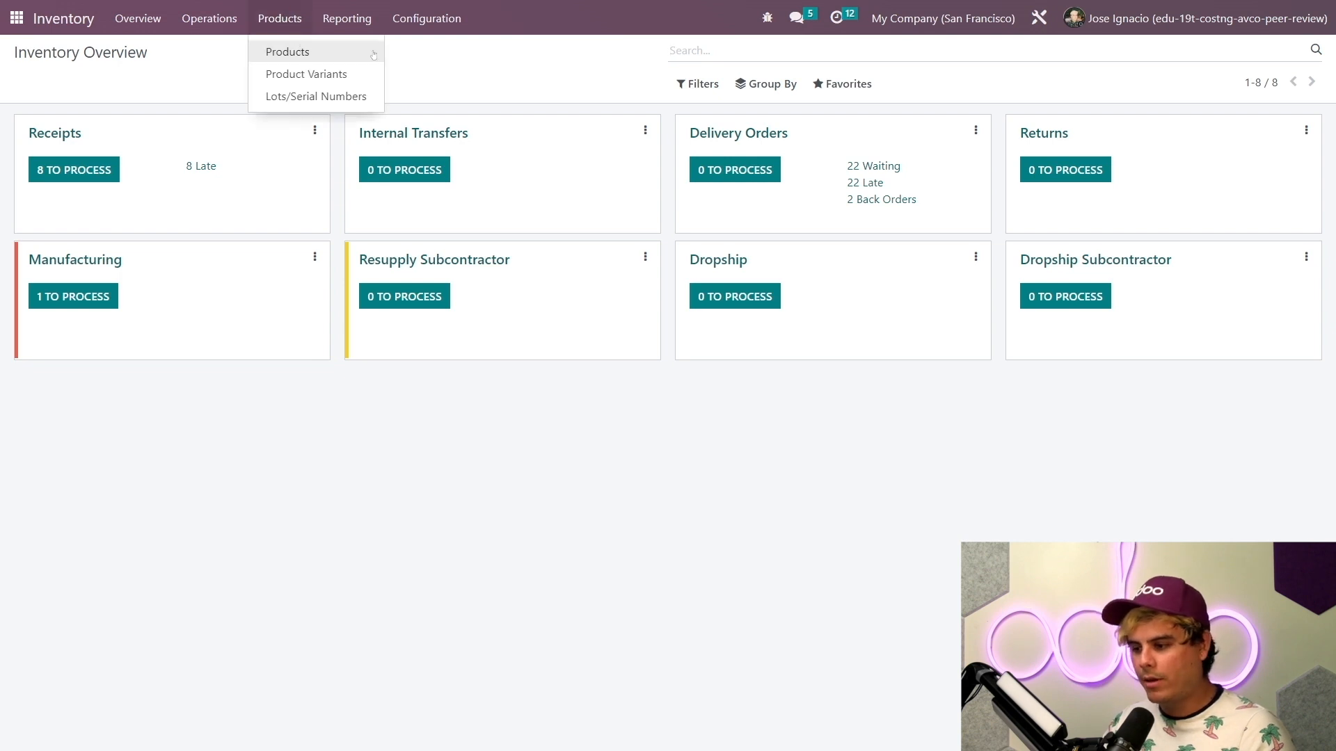
click(287, 52)
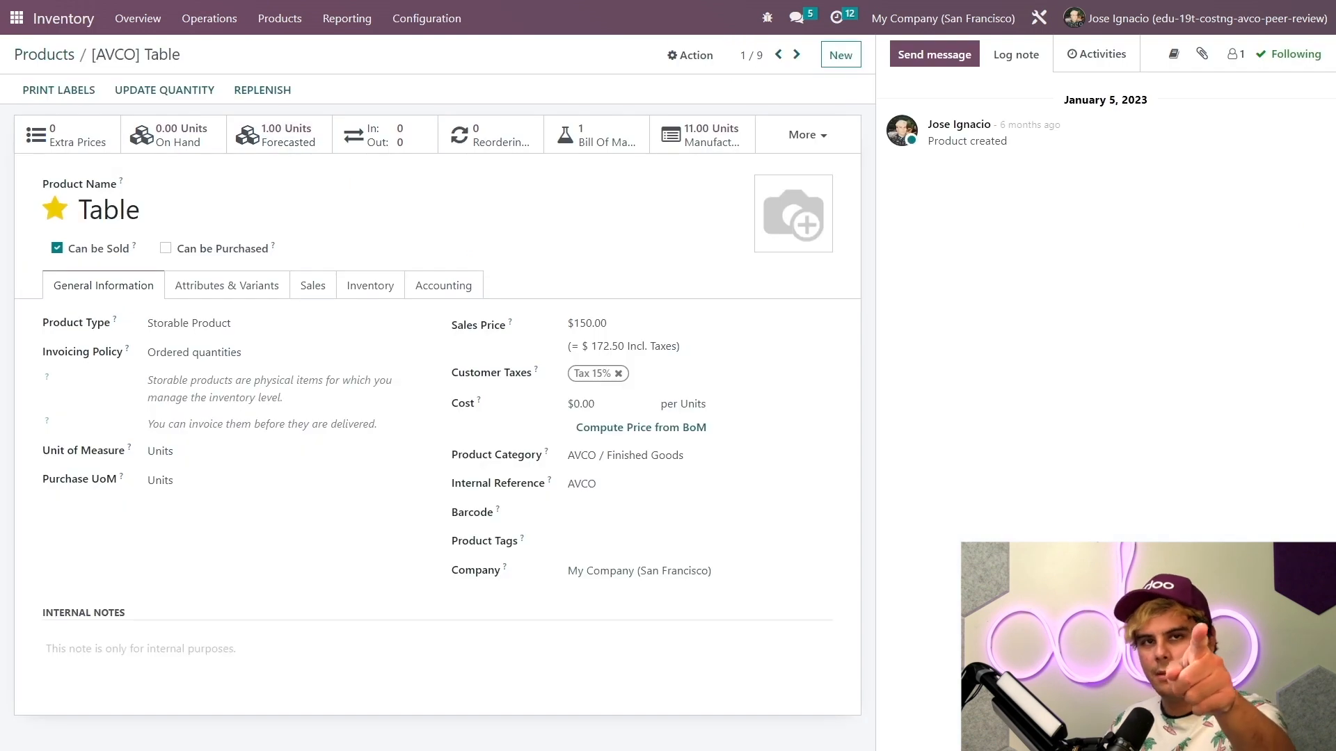
mouse_move(520, 234)
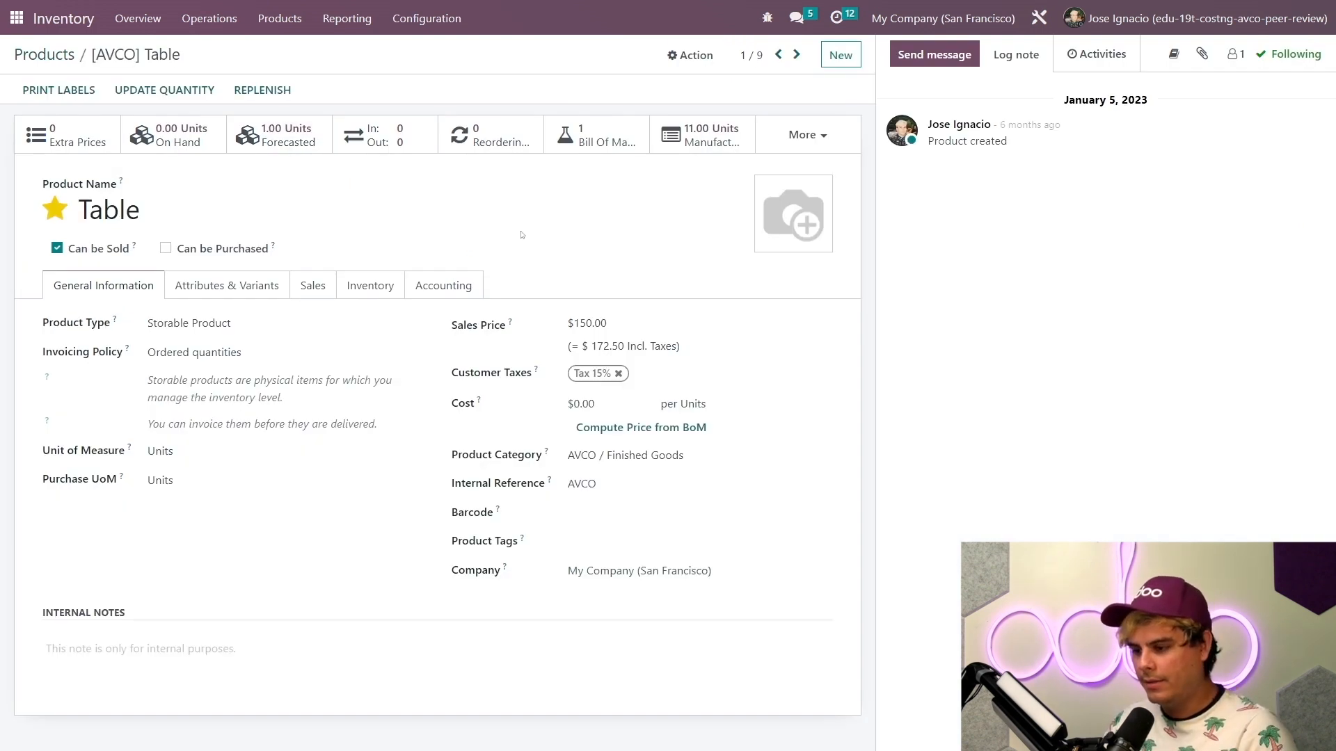
mouse_move(524, 403)
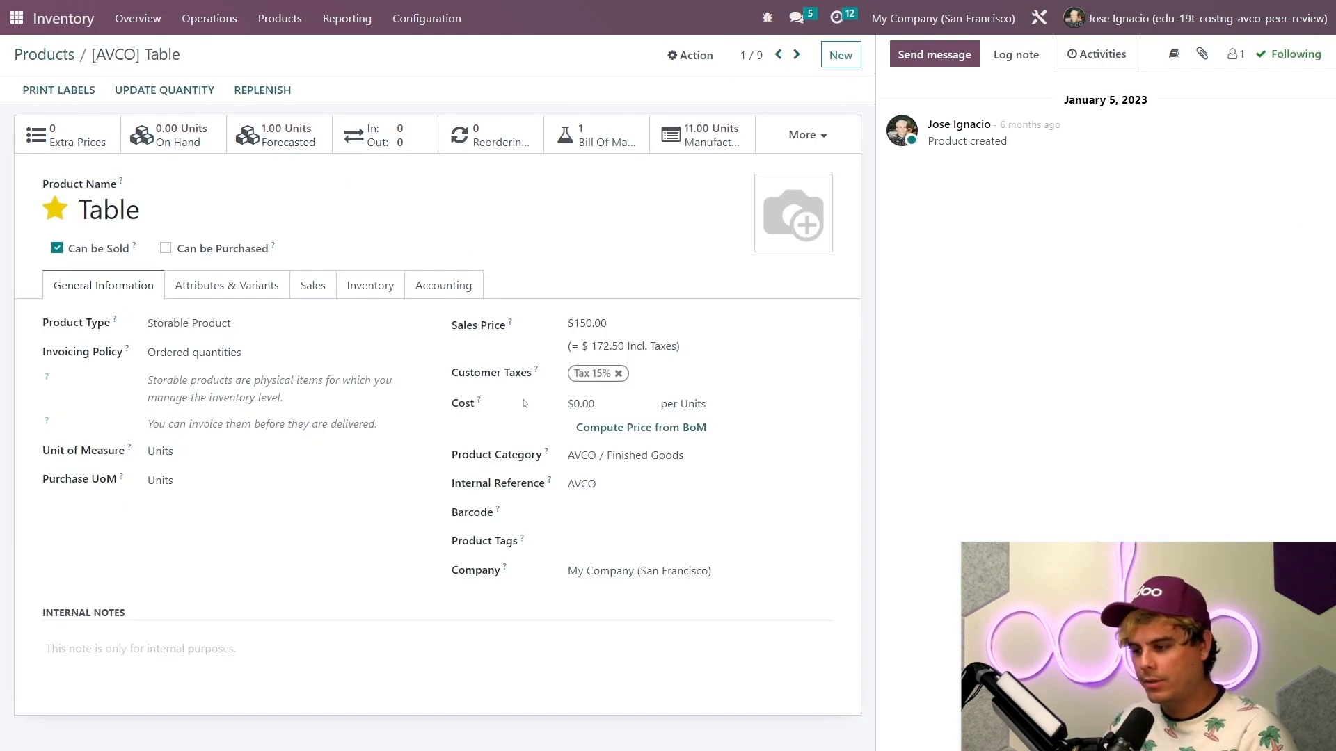
double_click(460, 403)
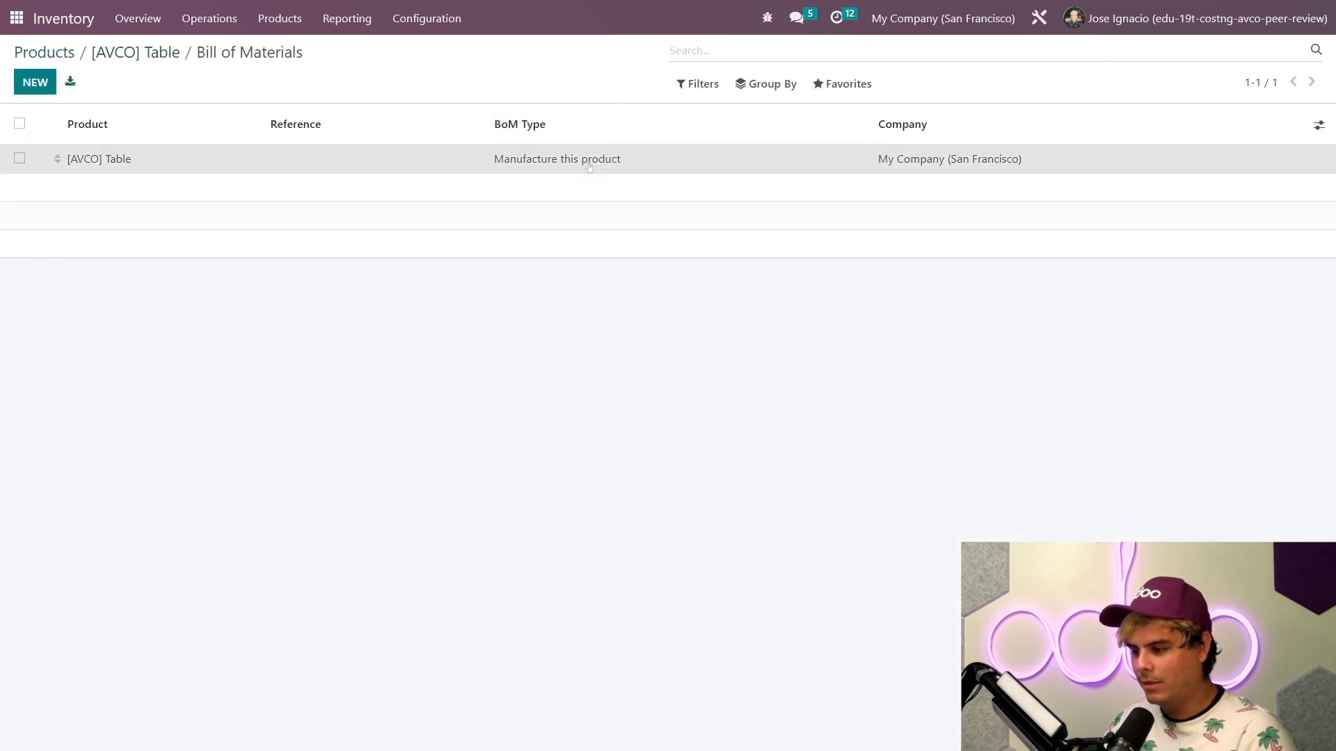
Open the [AVCO] Table BoM Overview showing $80.00 BoM cost vs $0.00 product cost.
click(99, 158)
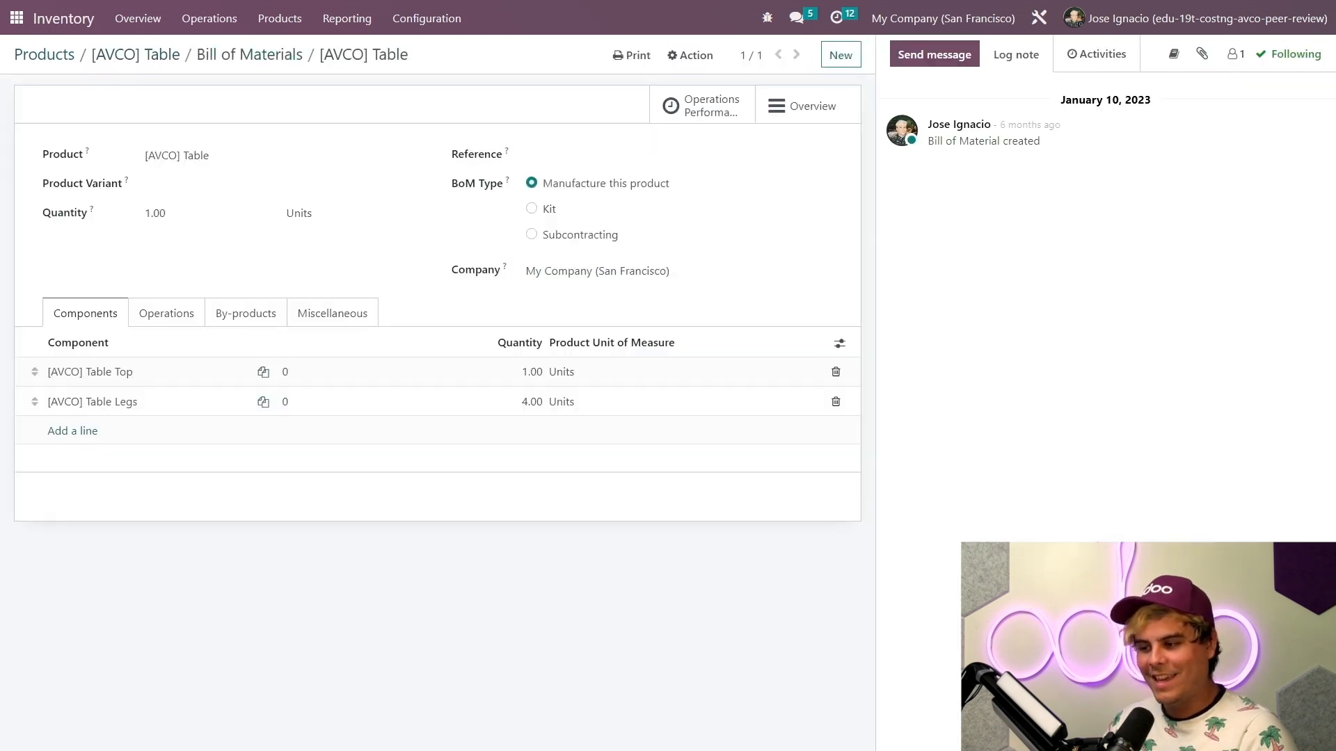
click(810, 106)
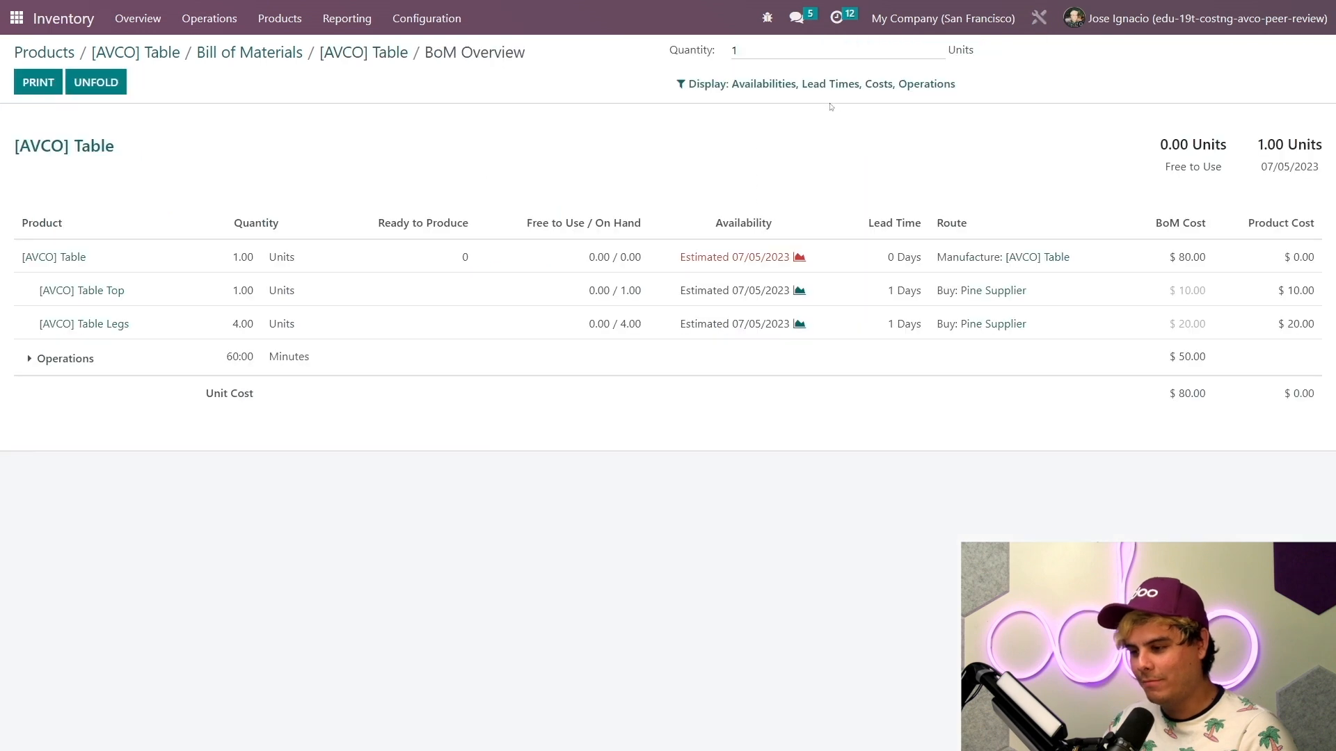
mouse_move(737, 3)
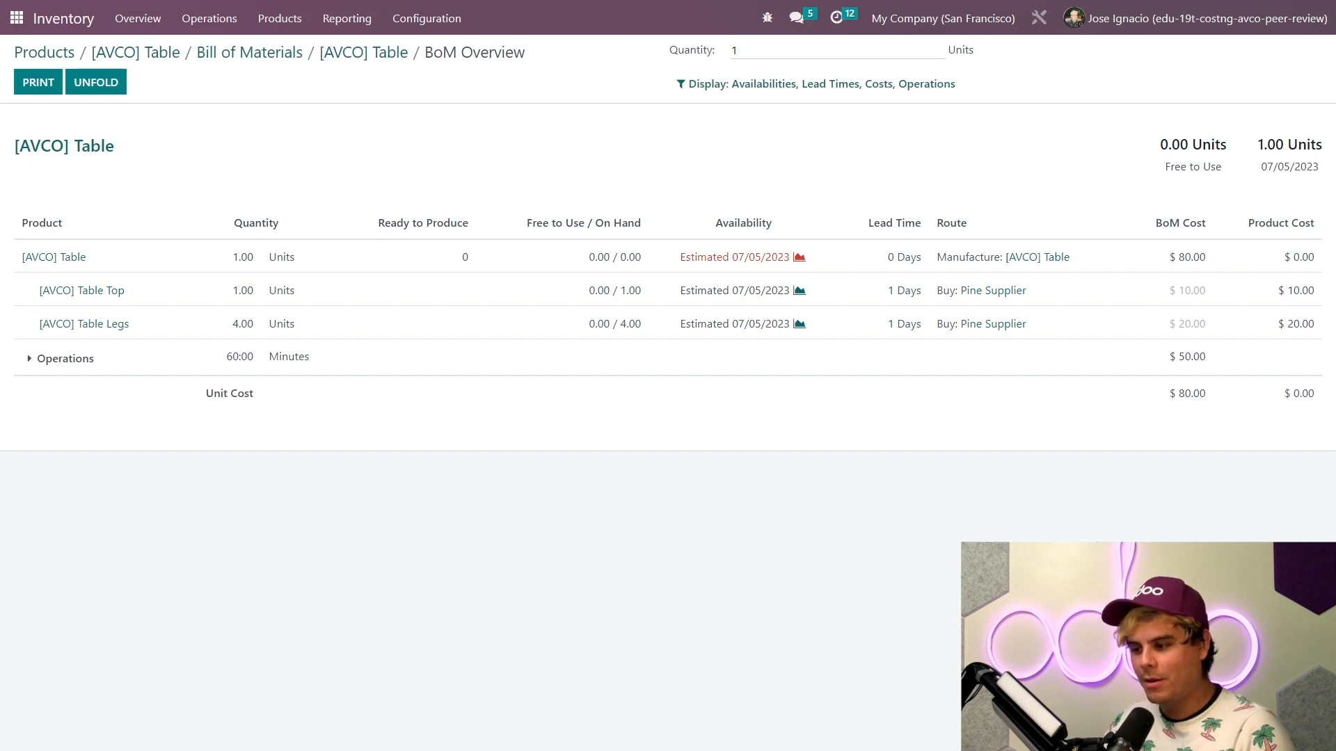
mouse_move(415, 270)
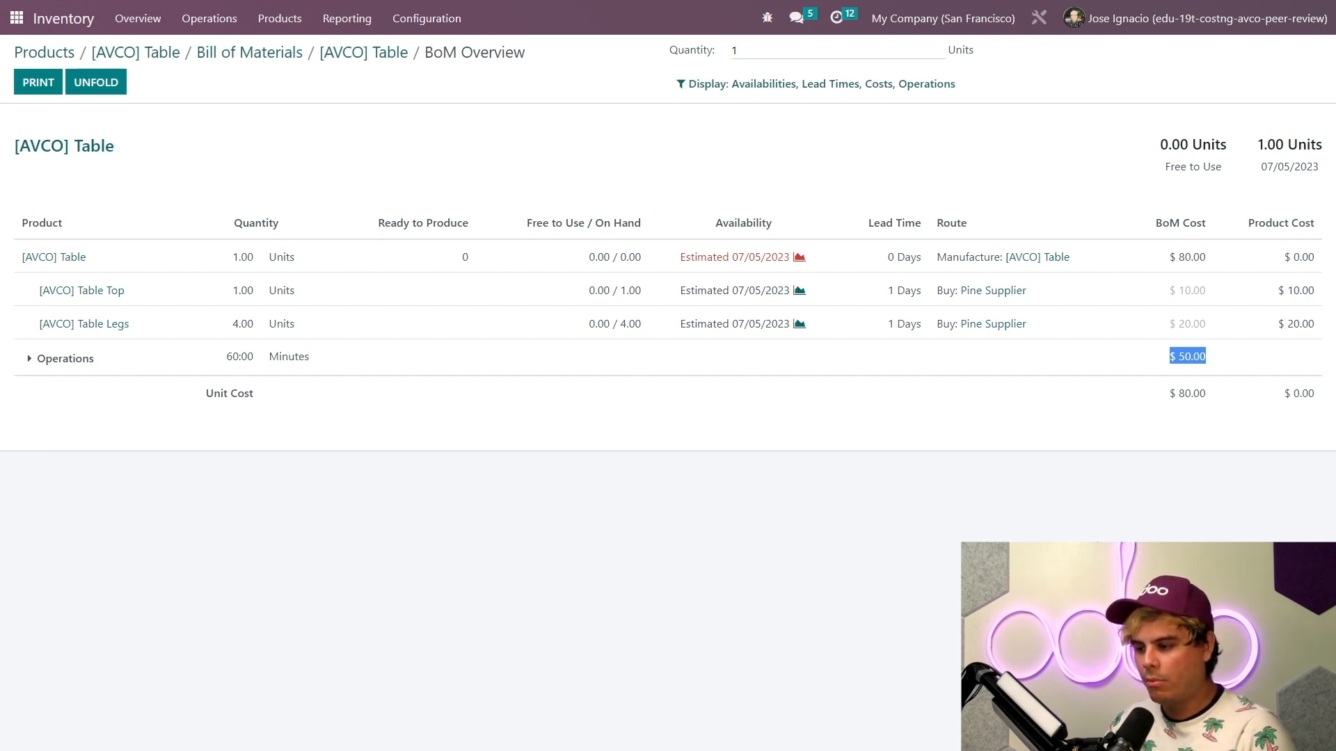
mouse_move(1275, 326)
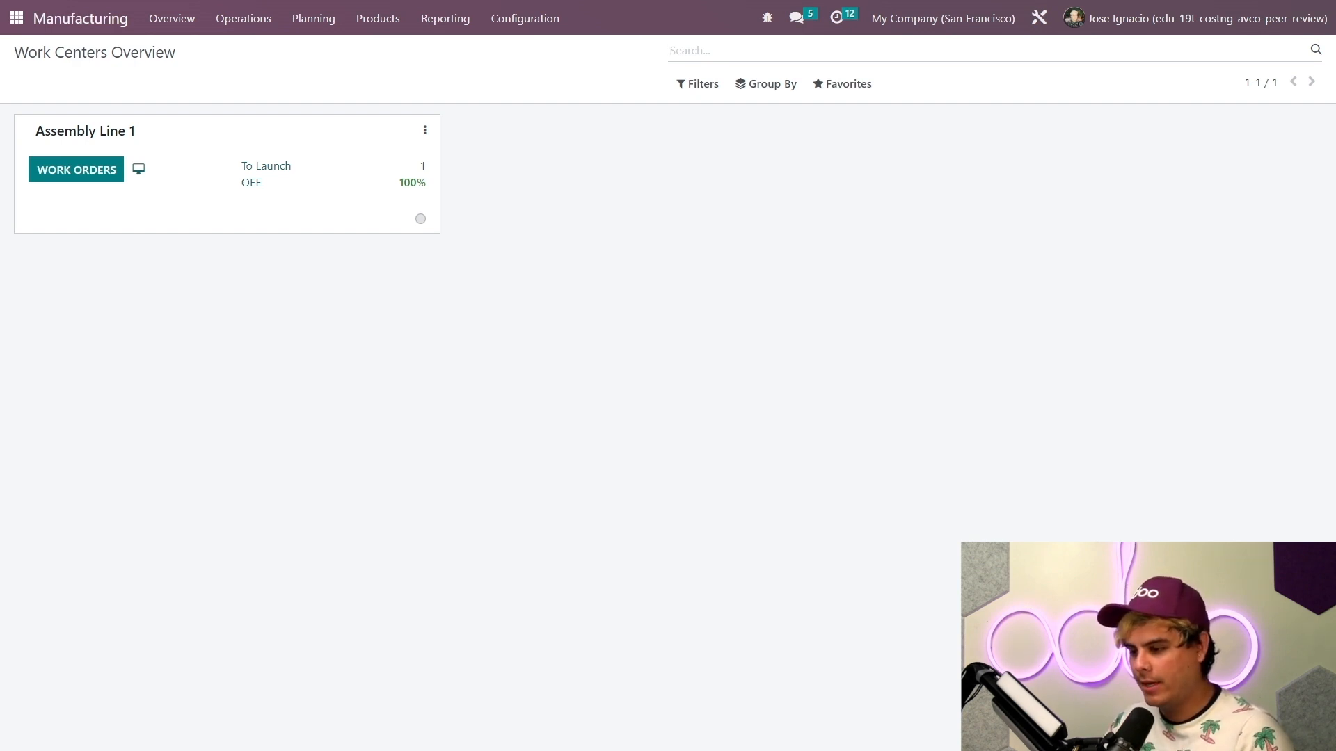
Log 60:00 real duration on WH/MO/00026's Assembly work order and mark the order done.
click(244, 18)
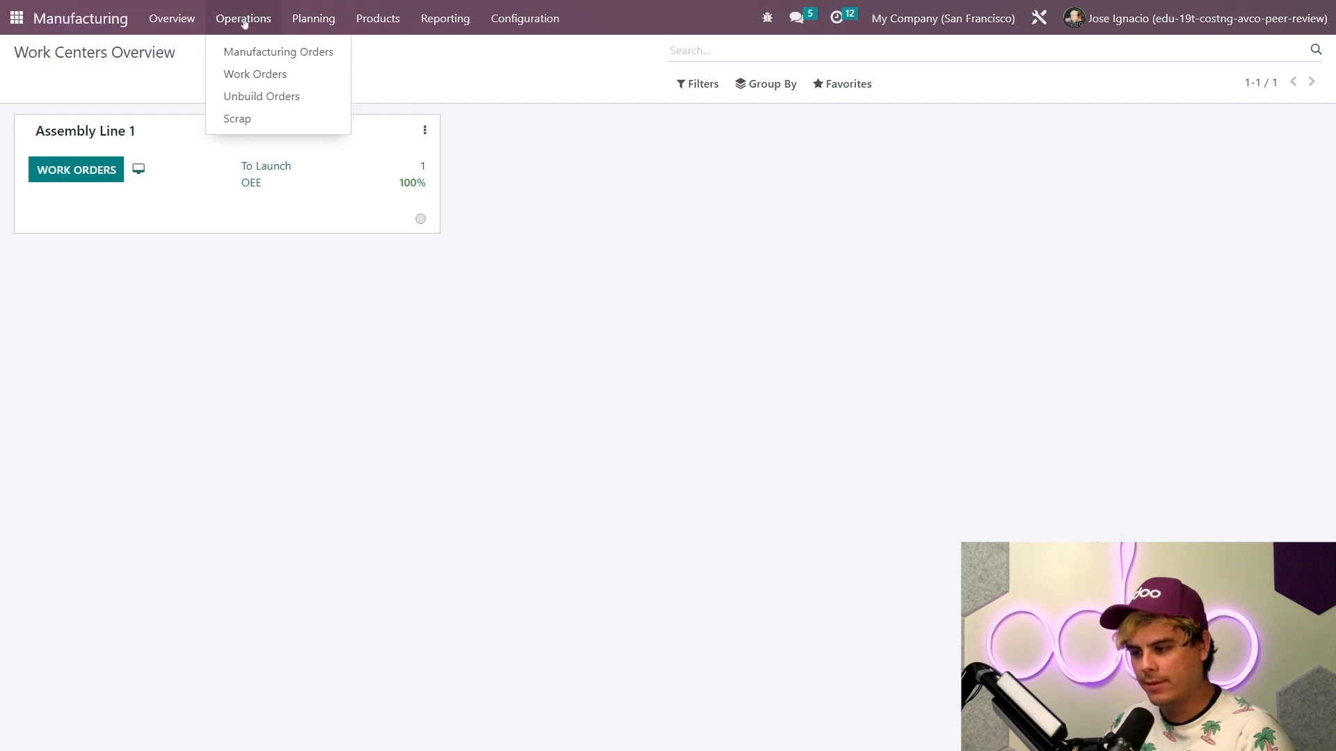
click(277, 51)
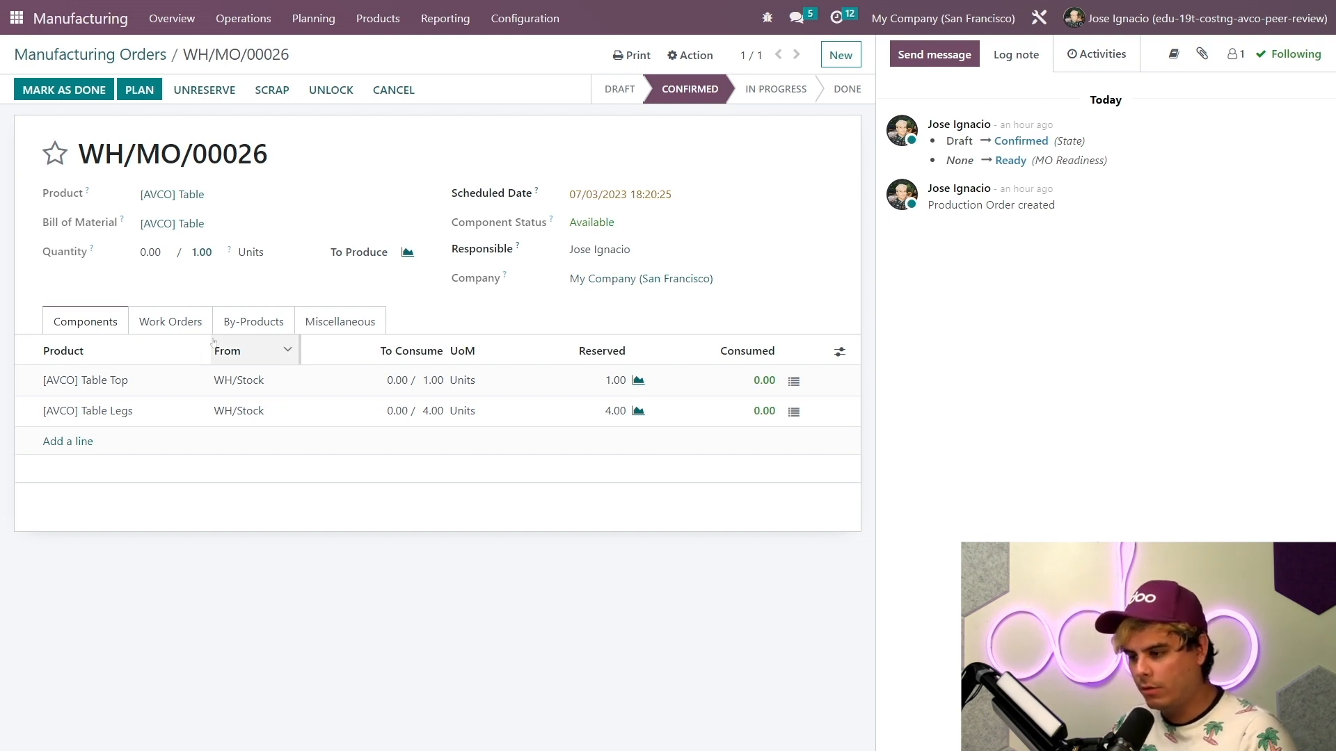
click(170, 321)
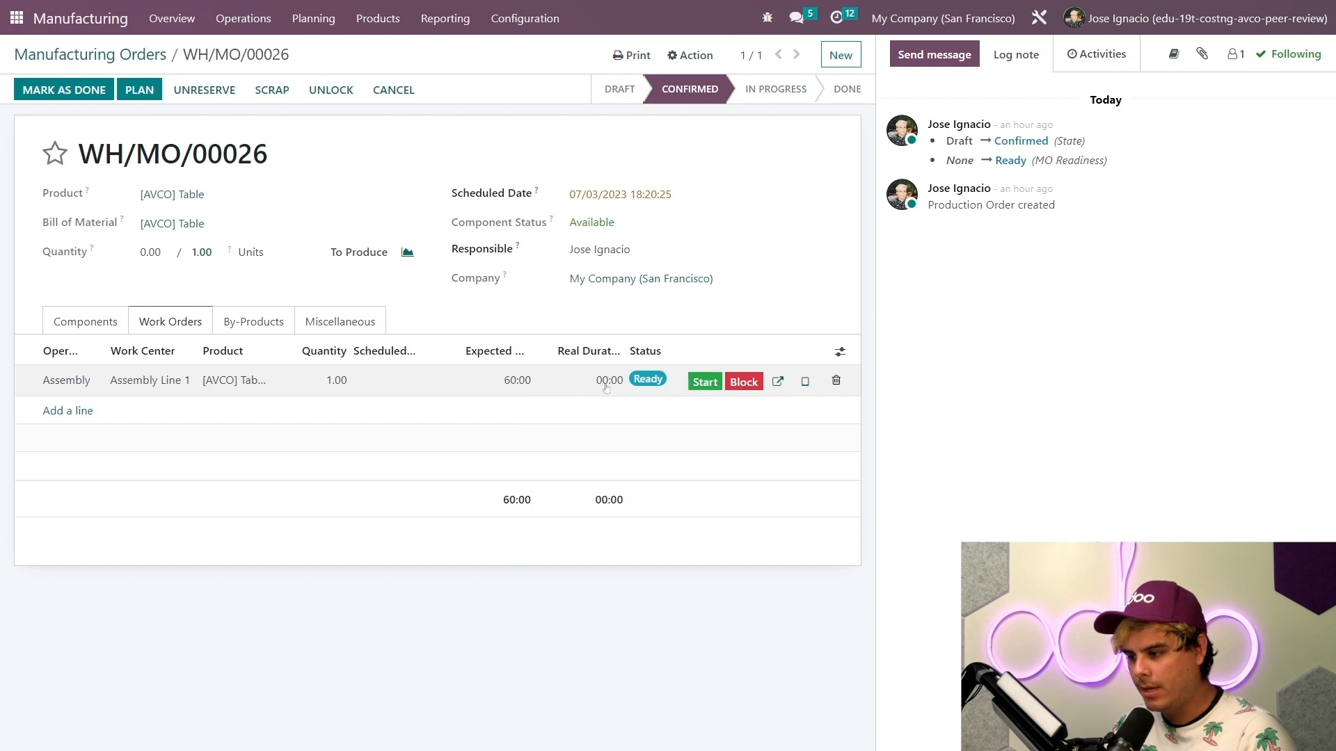
click(607, 379)
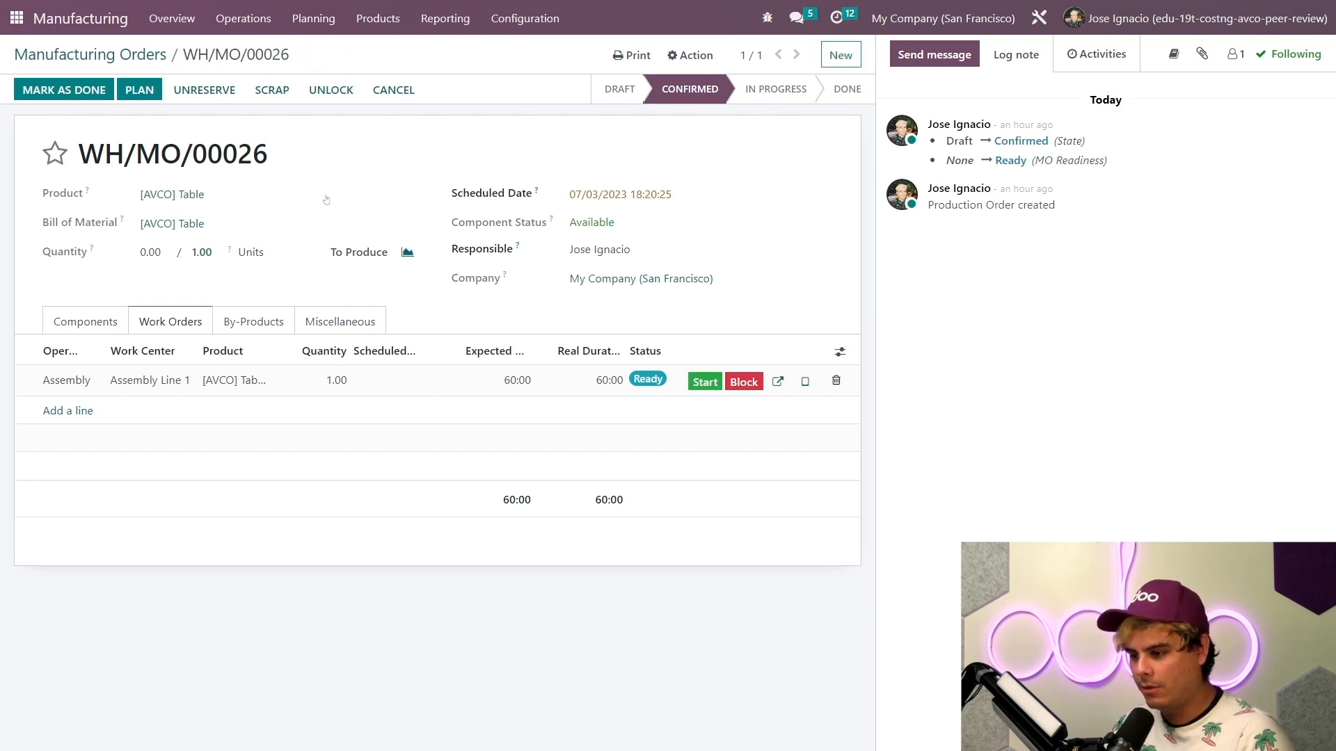
click(64, 89)
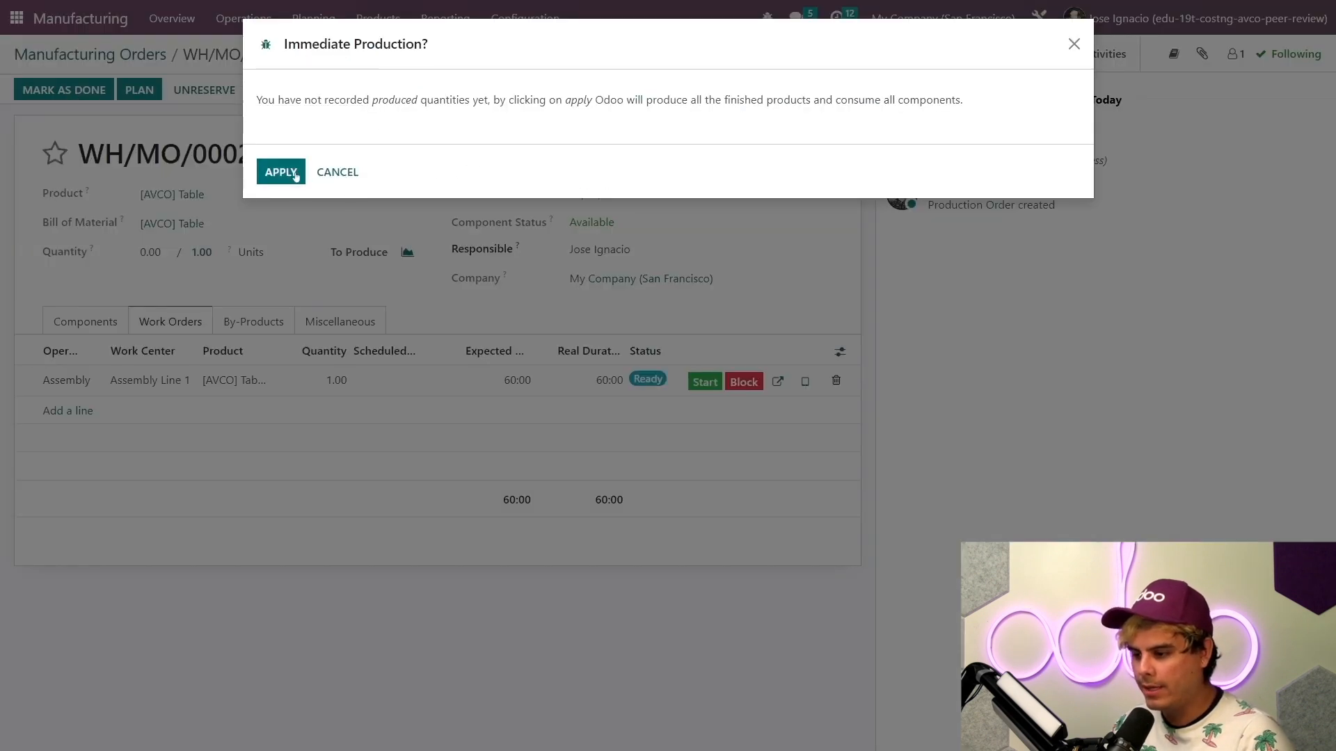
click(281, 172)
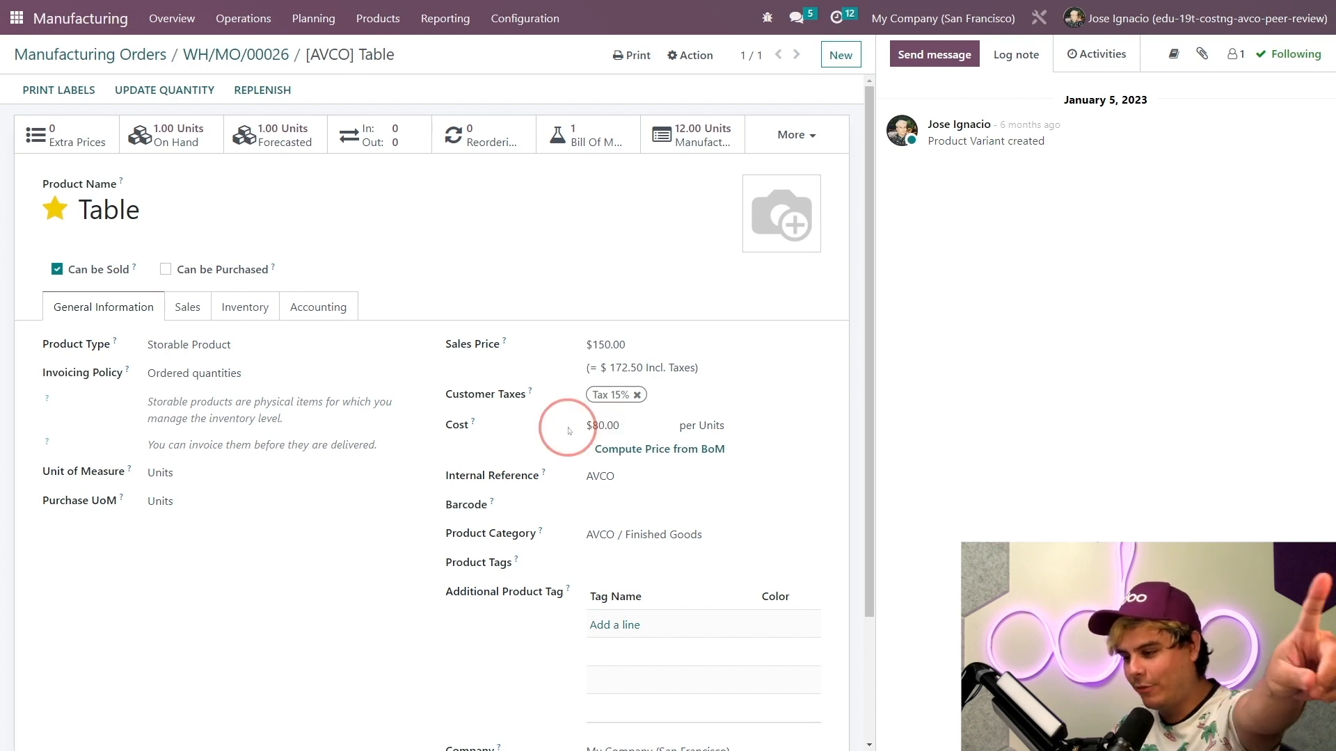
Return to the Manufacturing Orders list, now empty under the To Do filter.
double_click(456, 424)
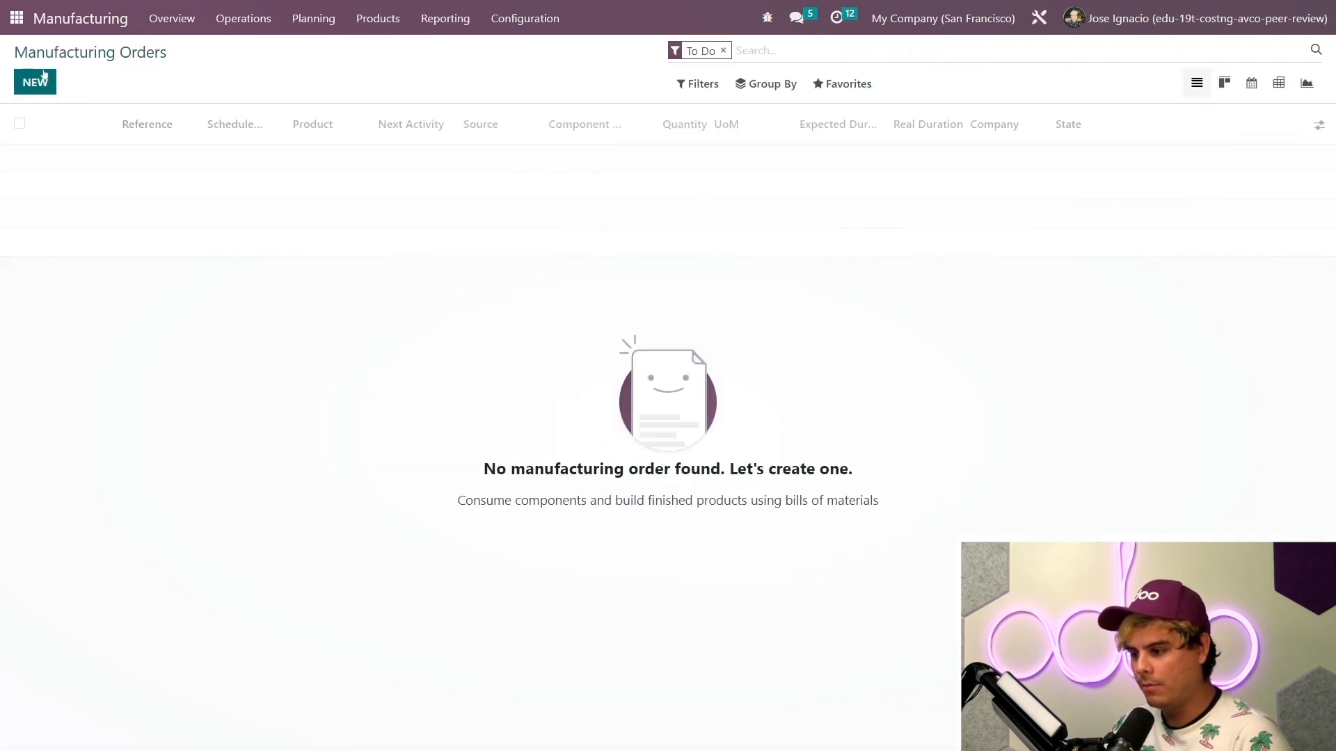
Create and confirm manufacturing order WH/MO/00027 for one [AVCO] Table.
click(35, 80)
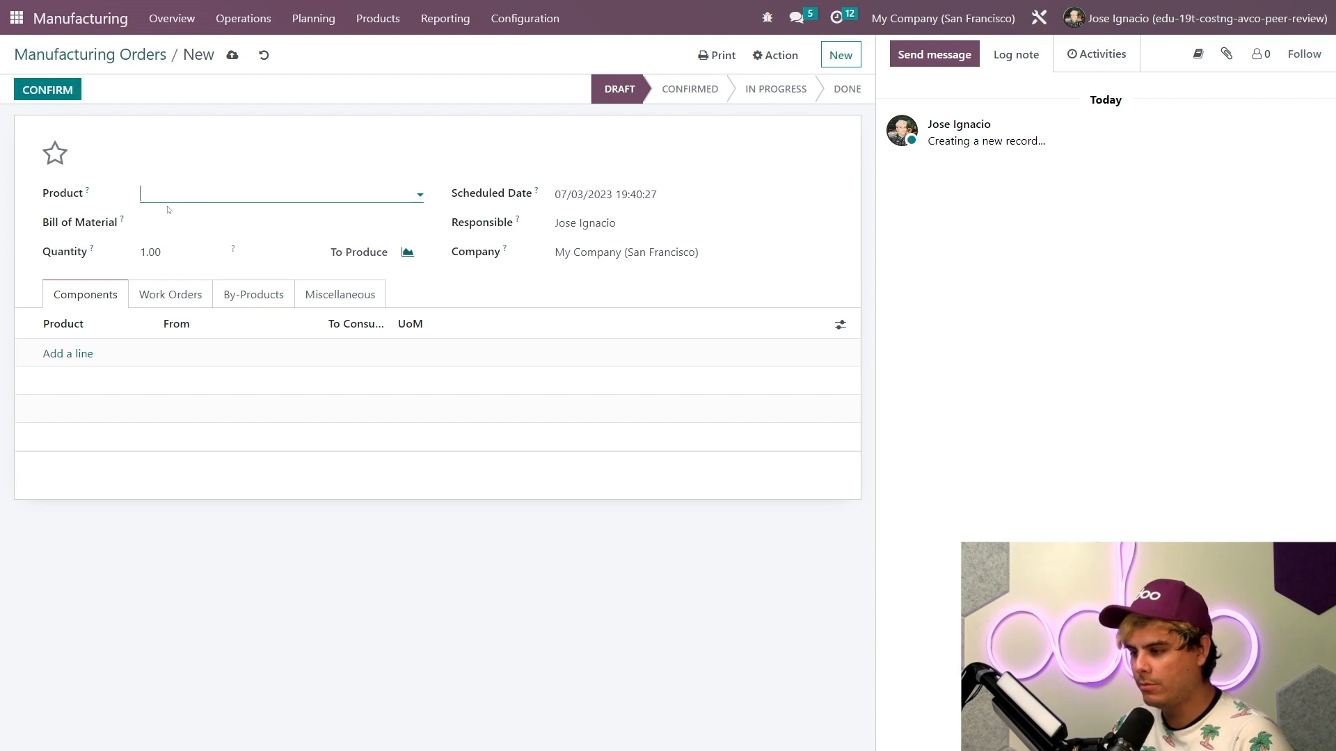
text(table)
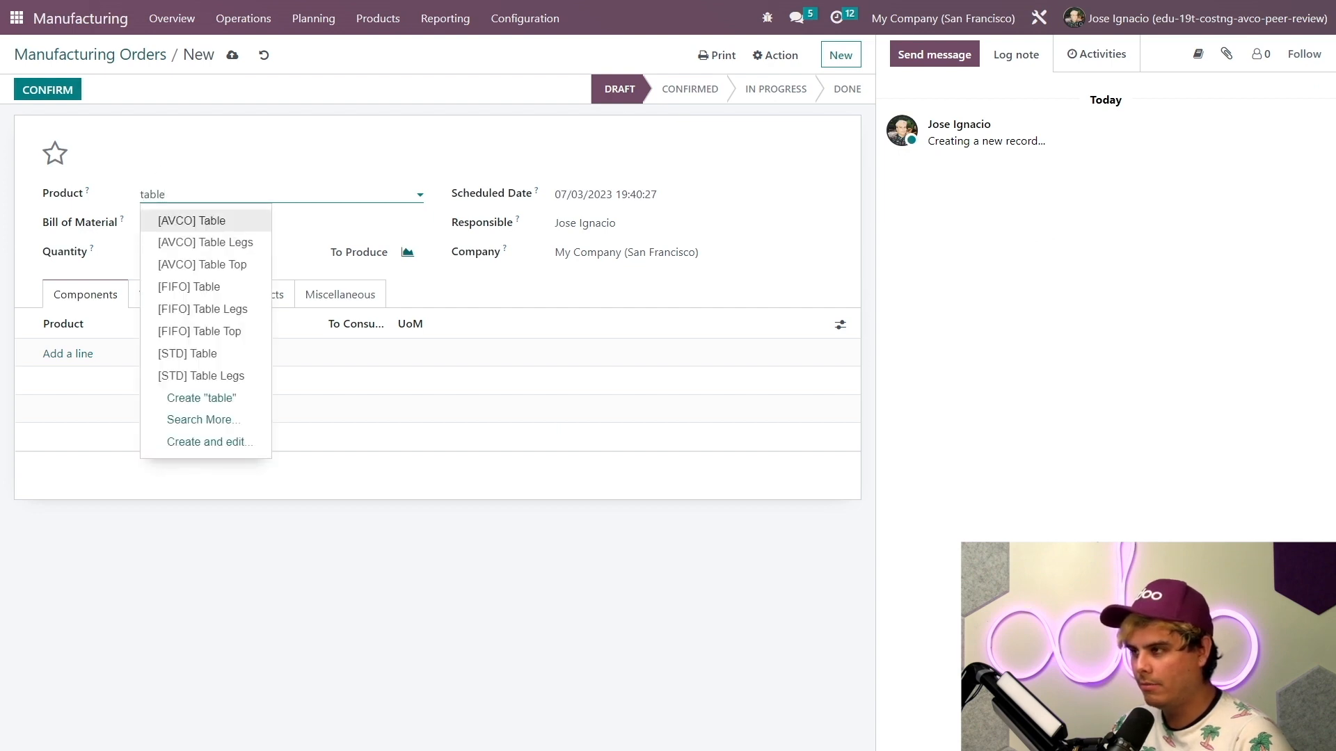
click(191, 220)
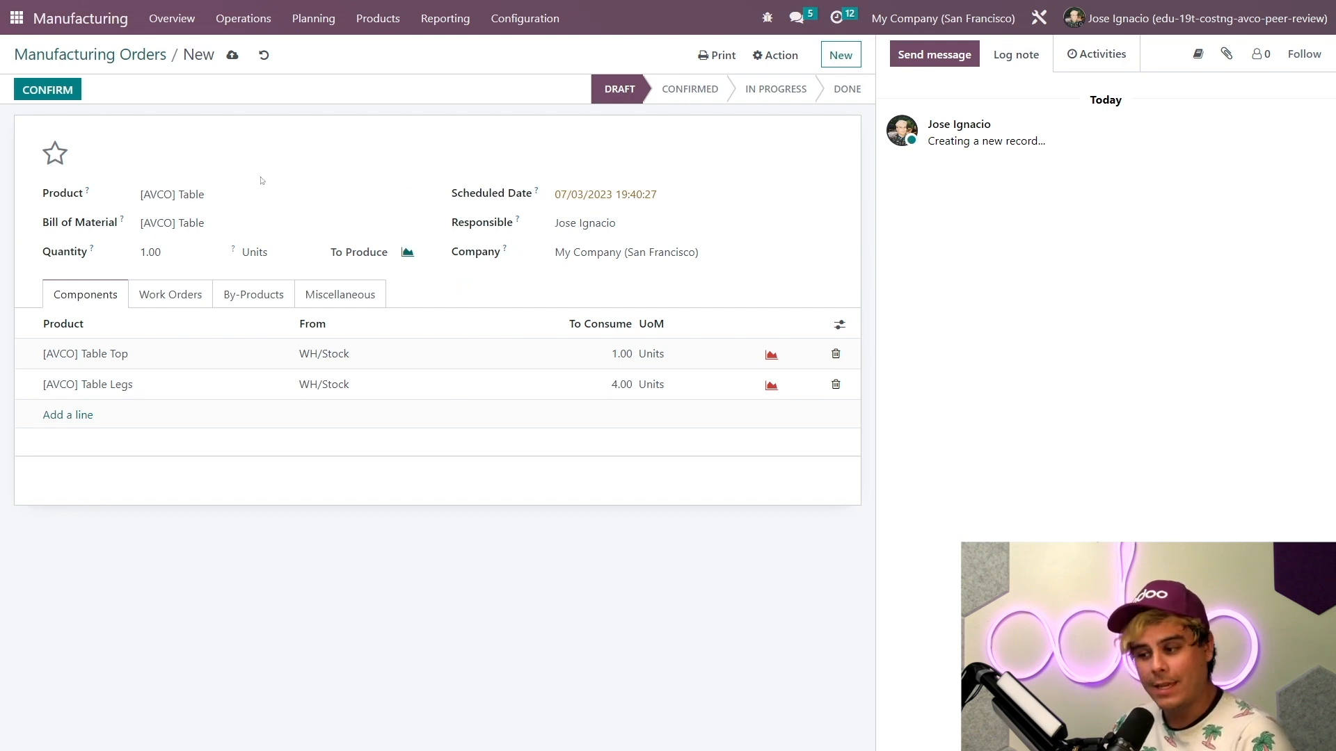
mouse_move(47, 89)
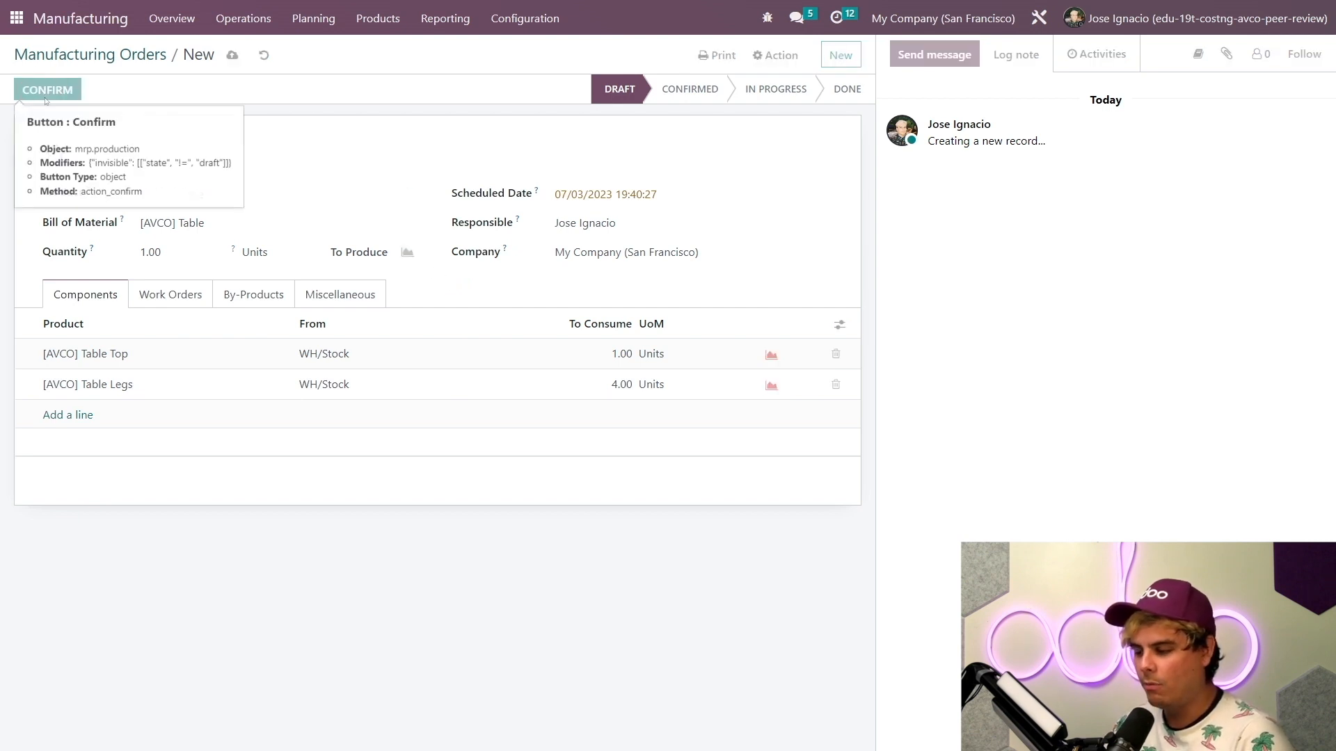
click(48, 89)
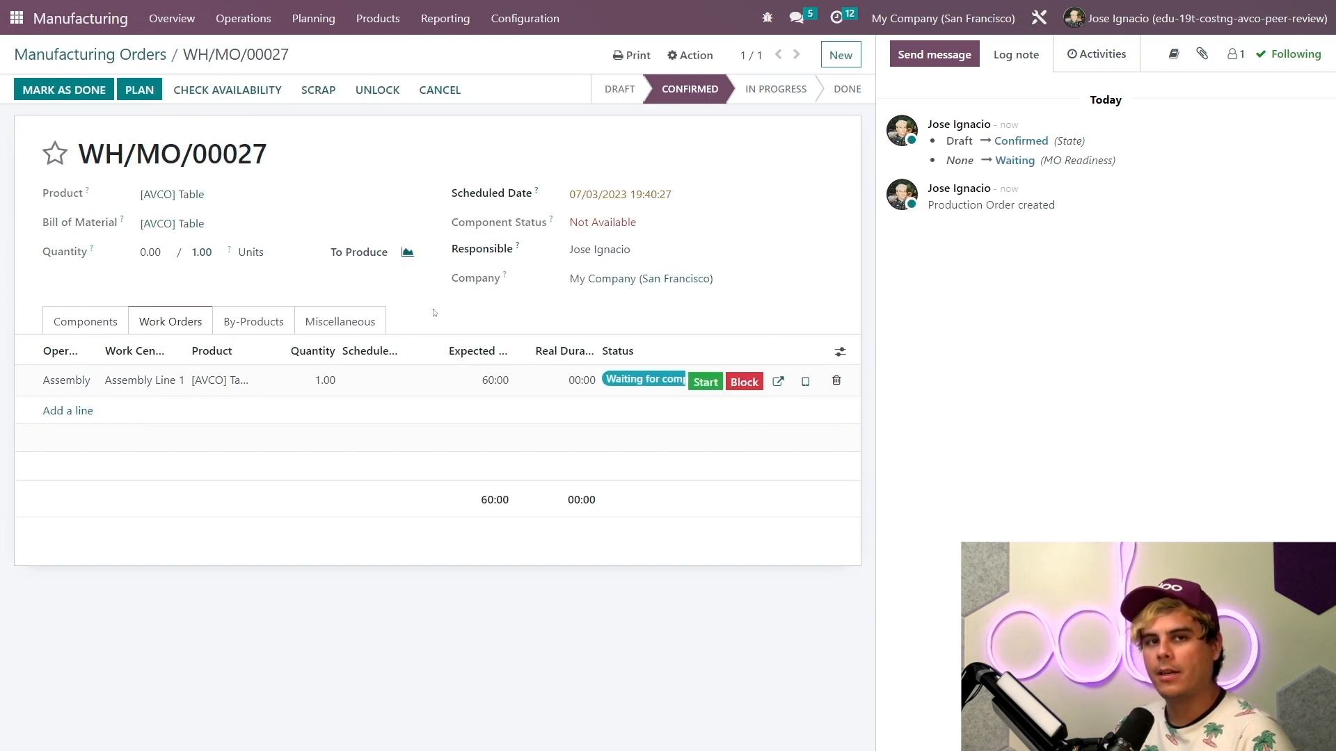
mouse_move(445, 326)
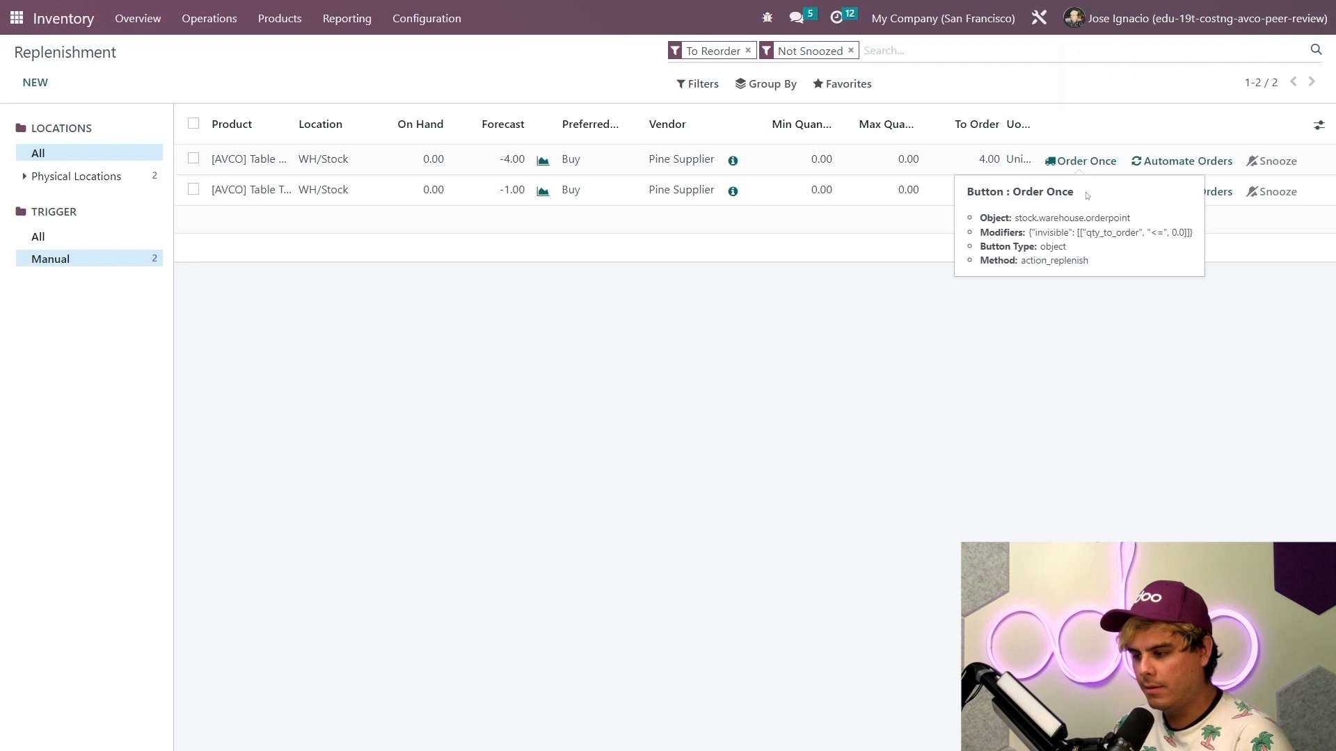
Order Once the AVCO component short by four units, generating P00035 from Pine Supplier.
click(1082, 161)
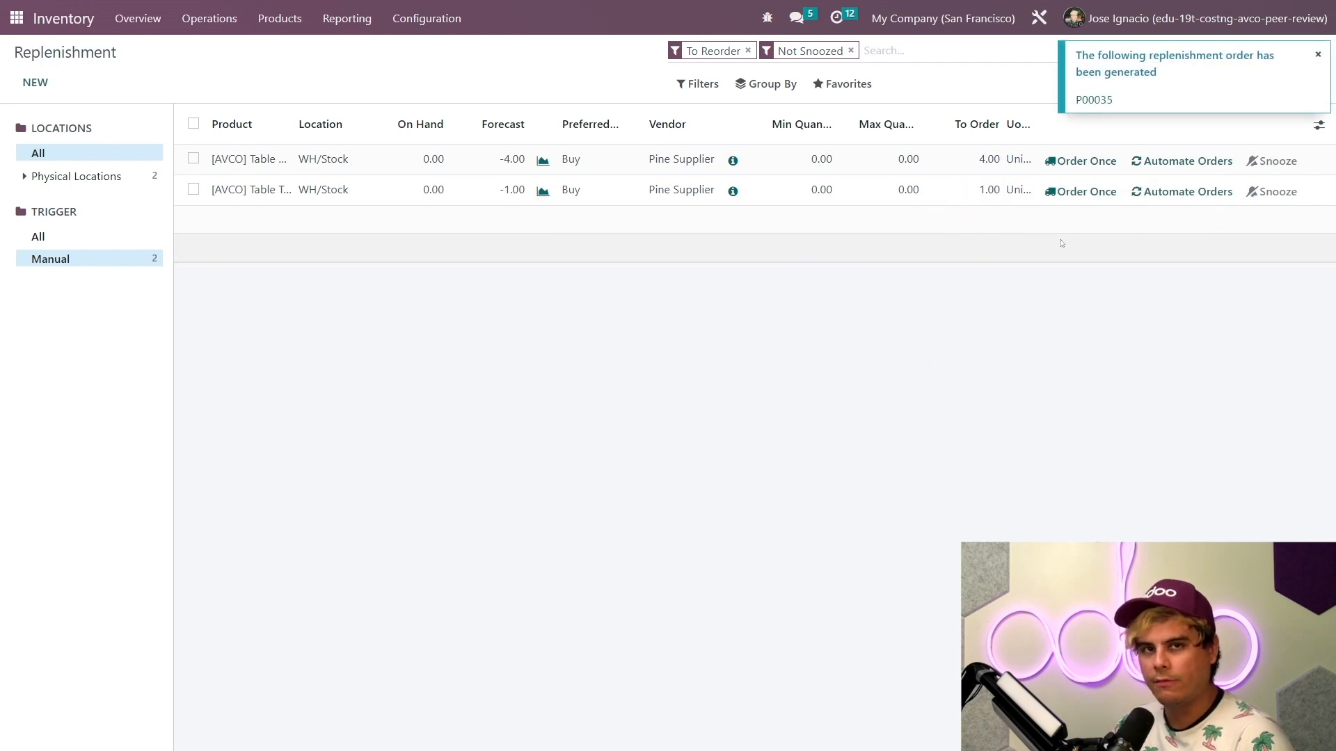
mouse_move(749, 346)
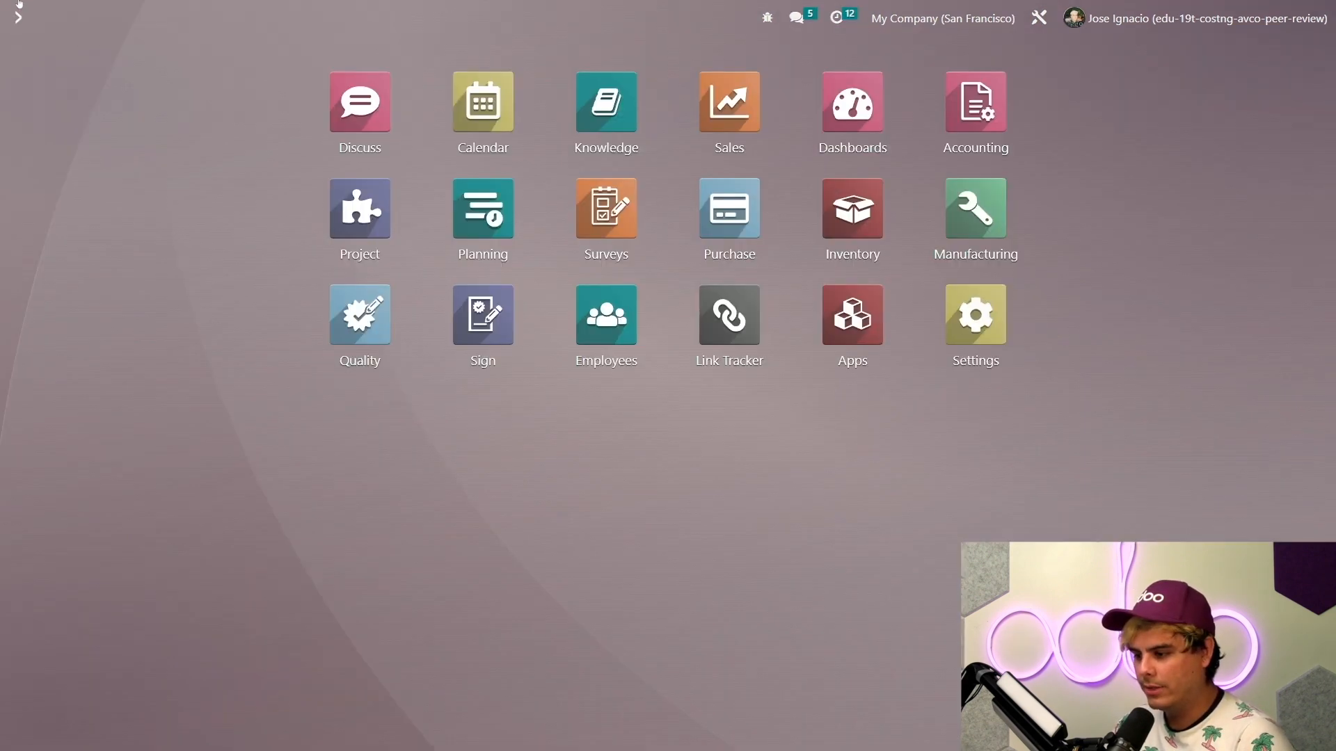
On RFQ P00035 in Purchase, raise the Table Legs unit price to 10.00.
click(729, 207)
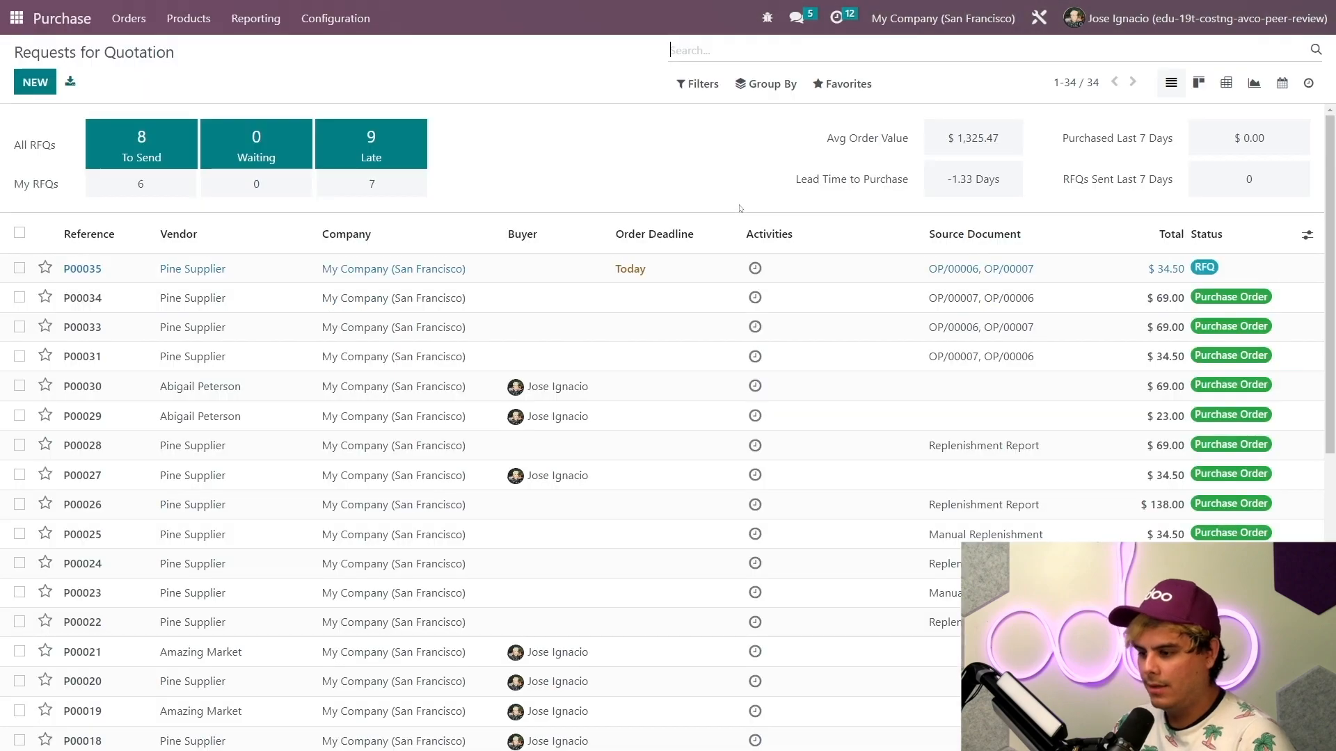
click(20, 268)
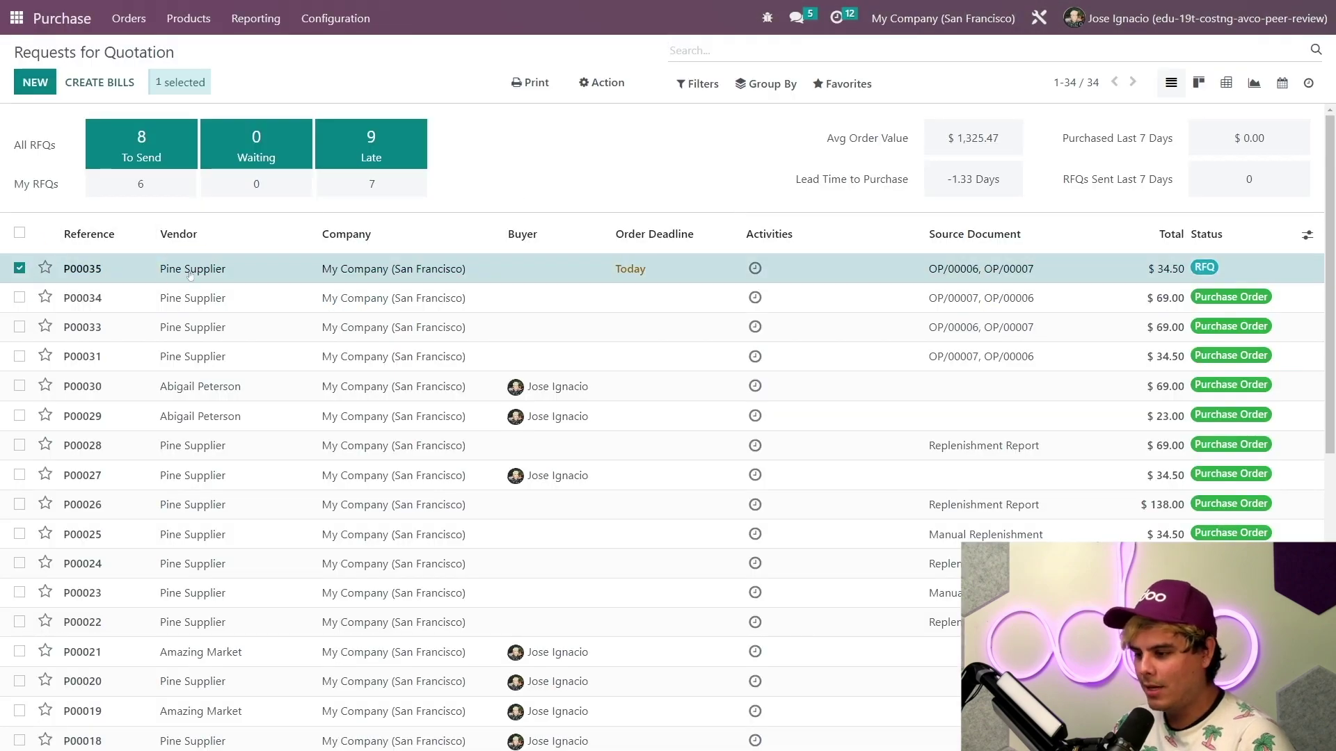
click(82, 269)
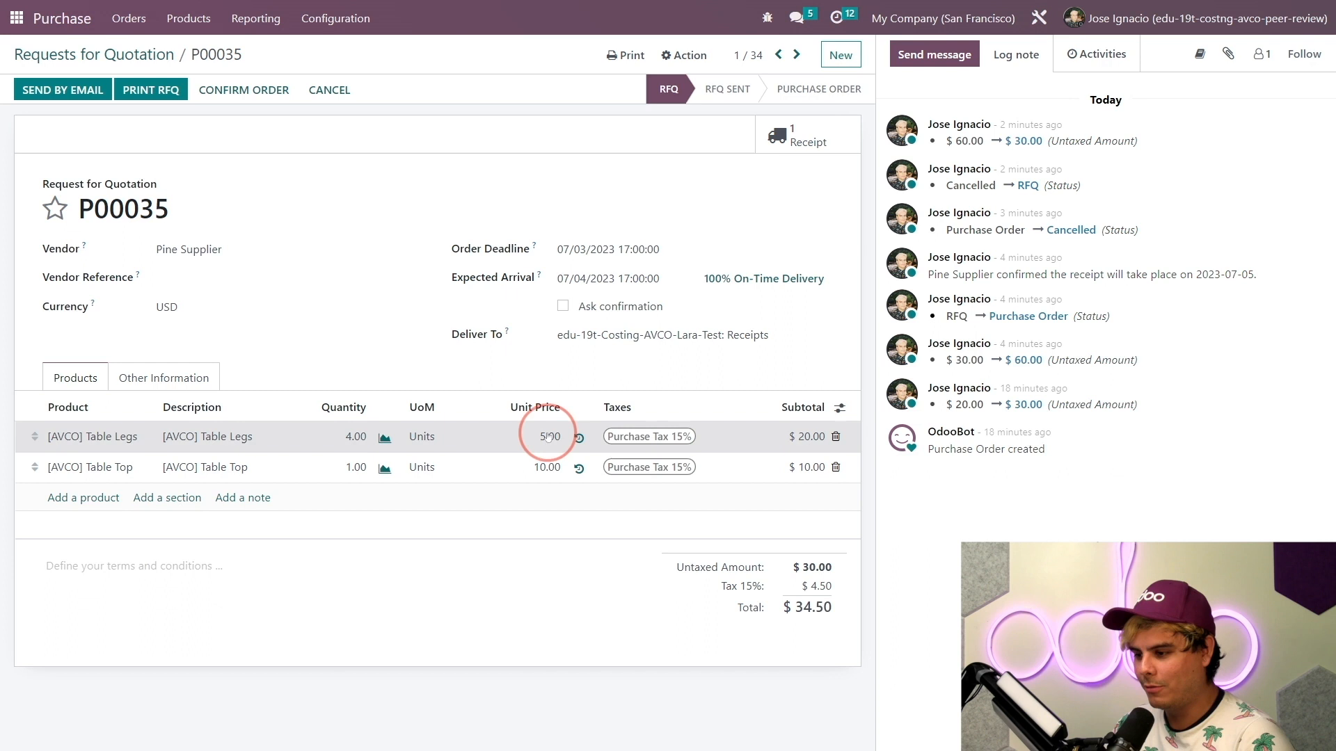
text(10.00)
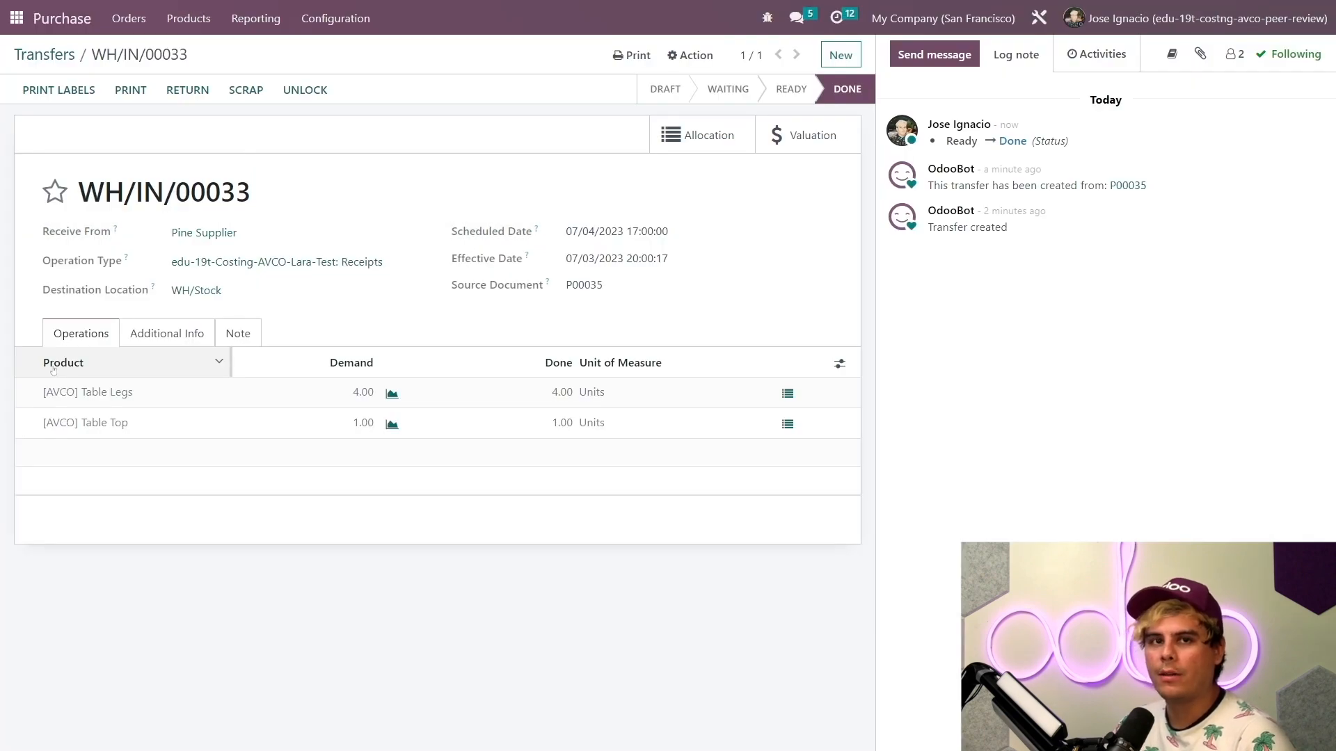
Switch to the Manufacturing app's Work Centers Overview with Assembly Line 1.
click(86, 393)
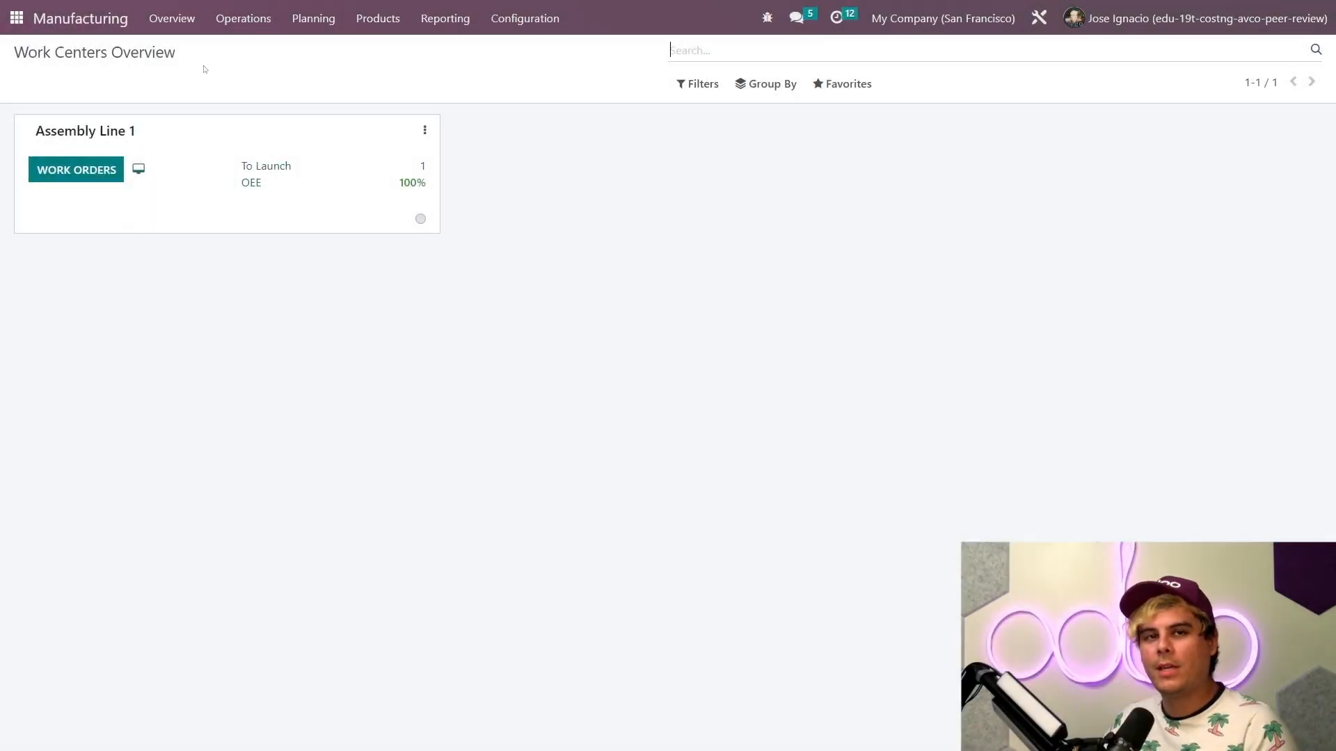
click(242, 18)
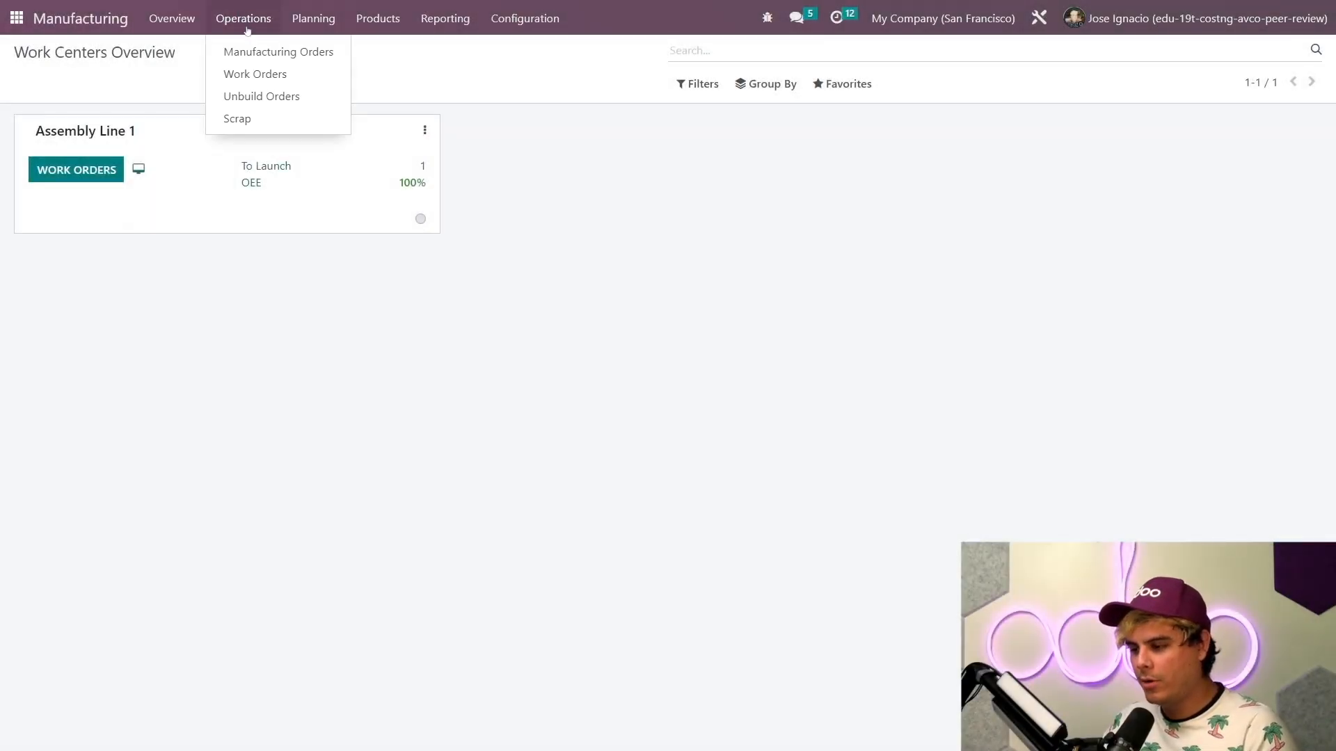
click(277, 51)
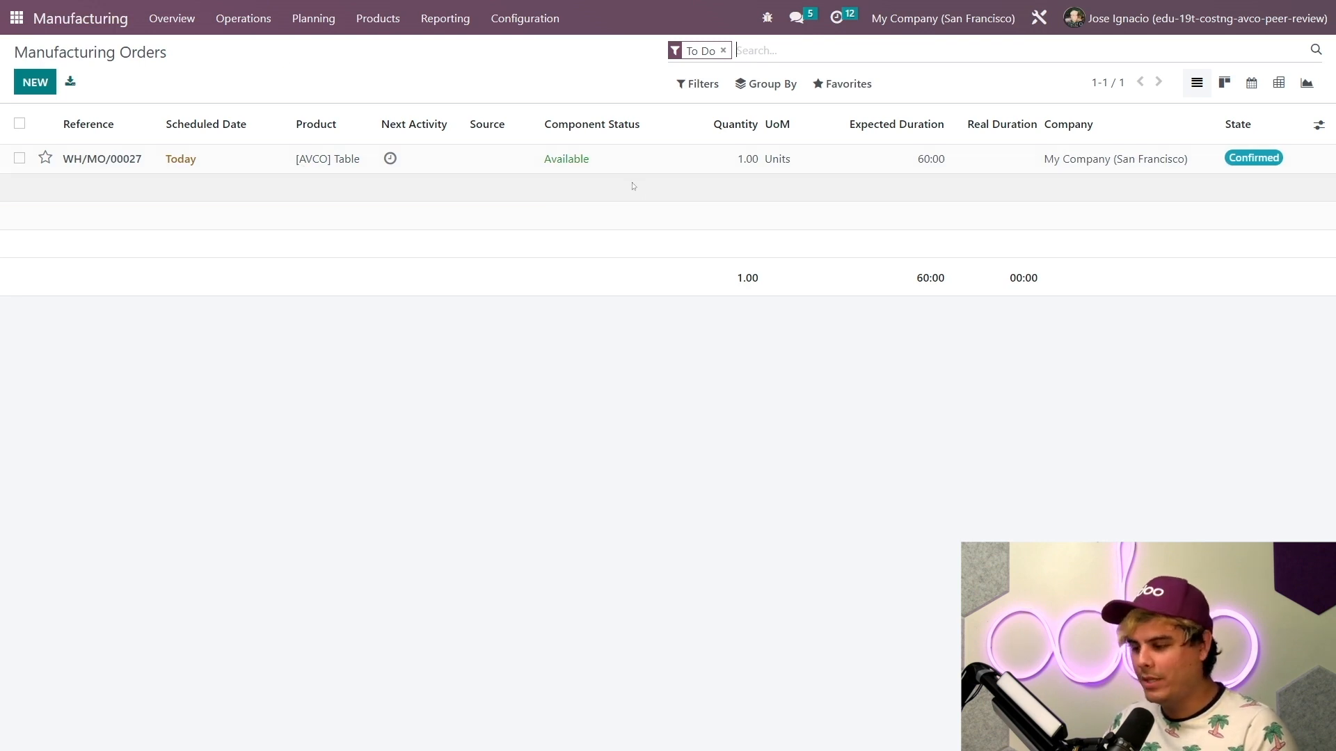
mouse_move(603, 159)
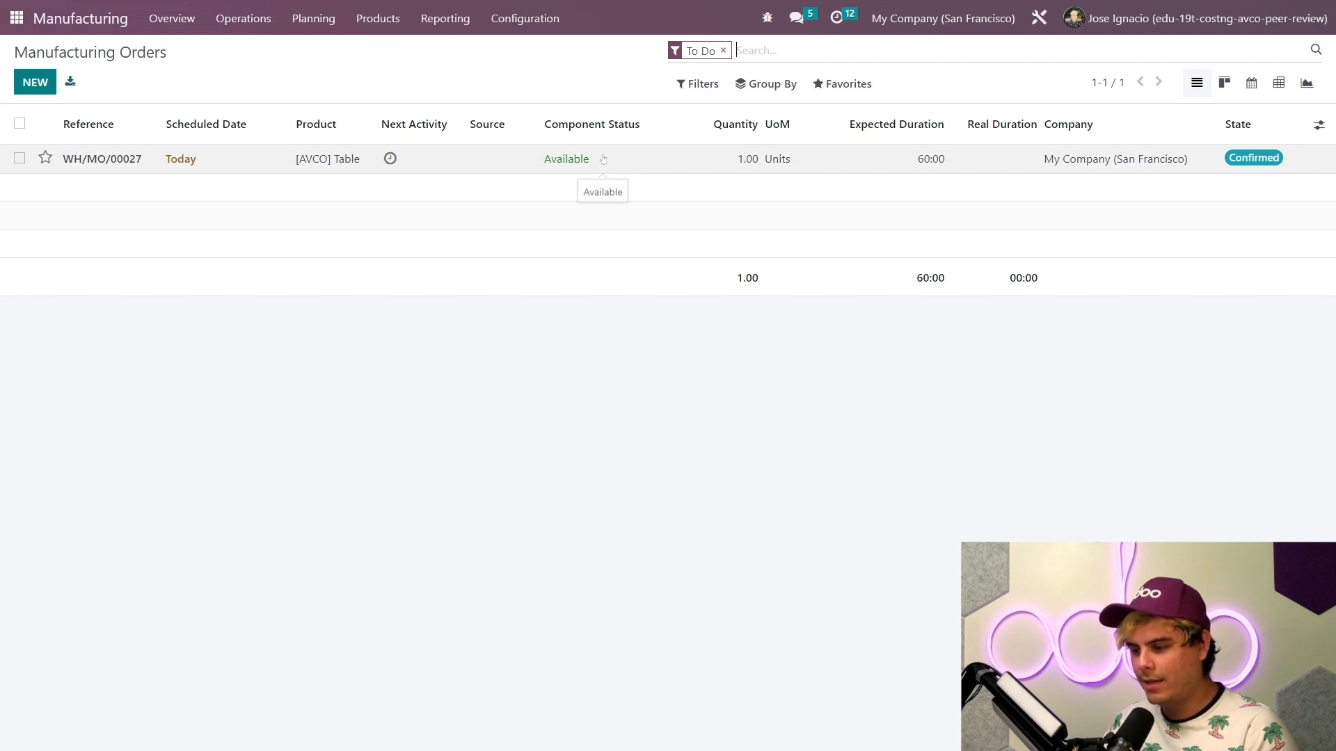
click(101, 158)
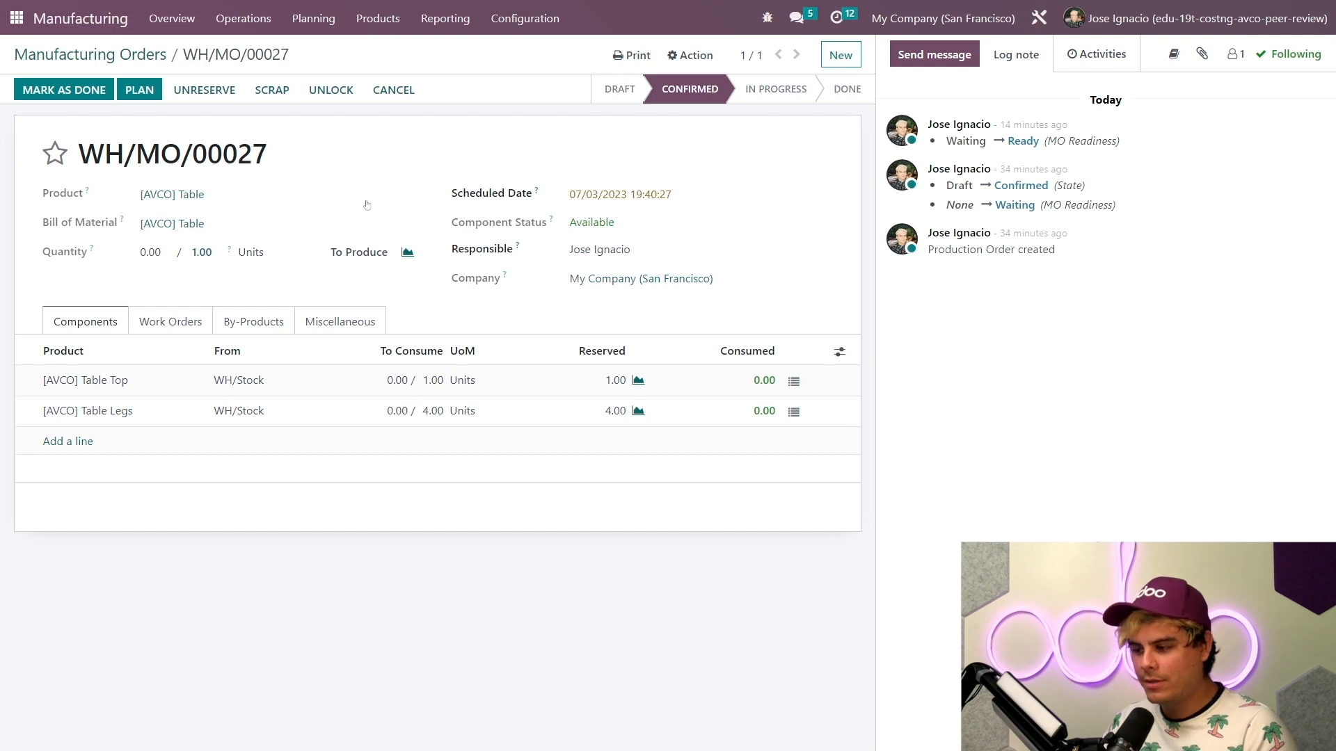
mouse_move(139, 58)
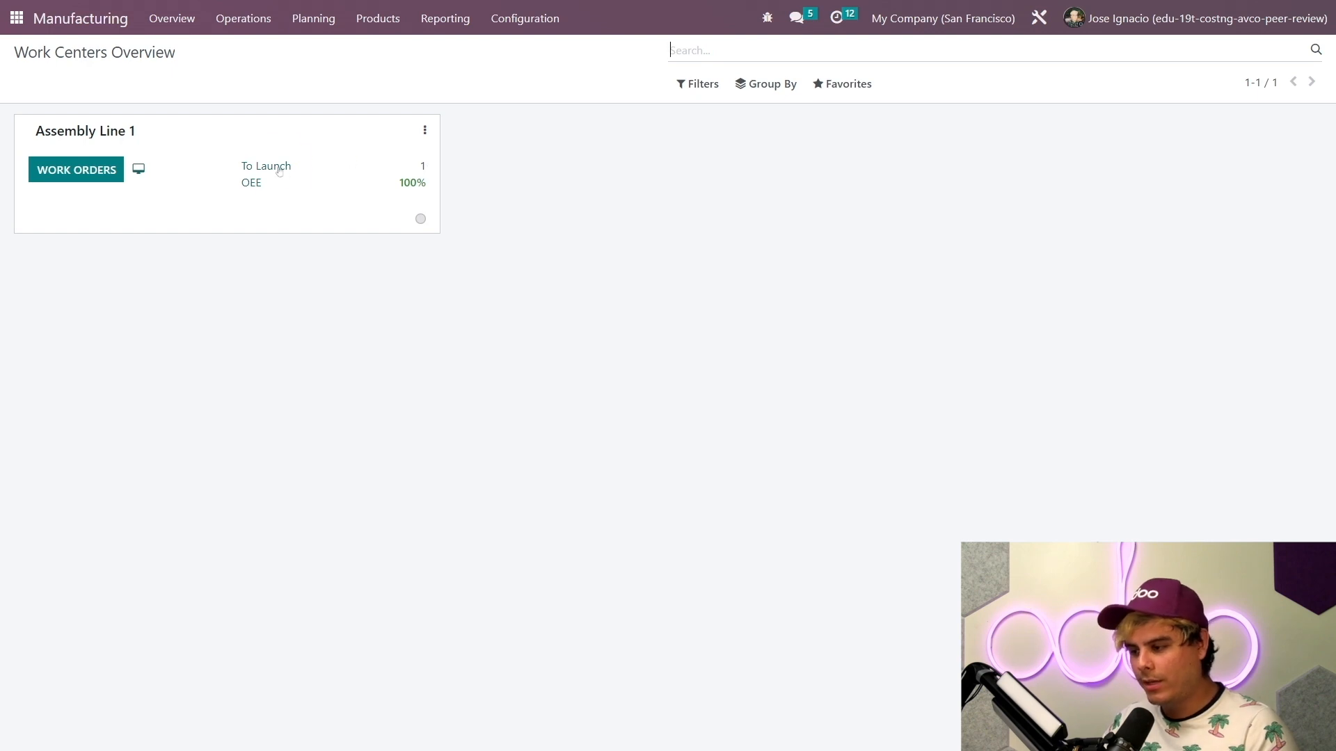
Start and finish the WH/MO/00027 Assembly work order on Assembly Line 1, then return to the overview.
click(77, 169)
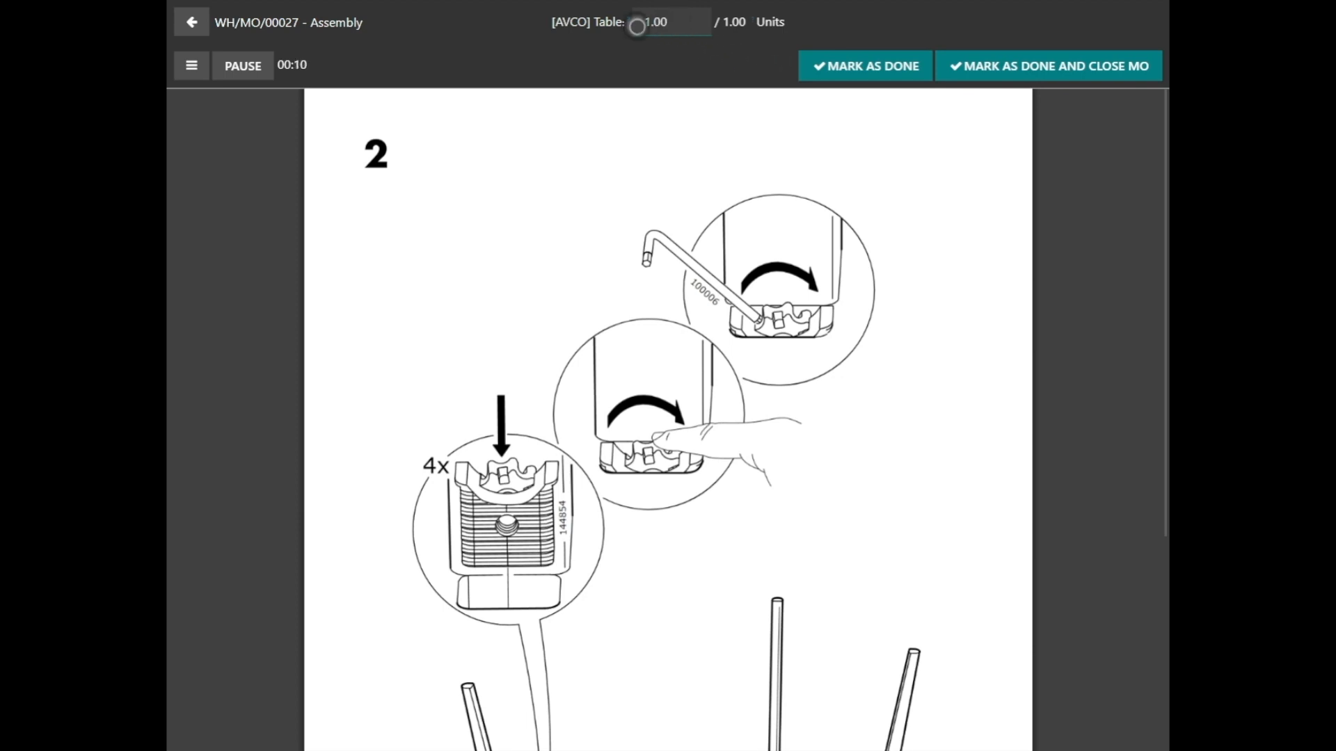
mouse_move(699, 56)
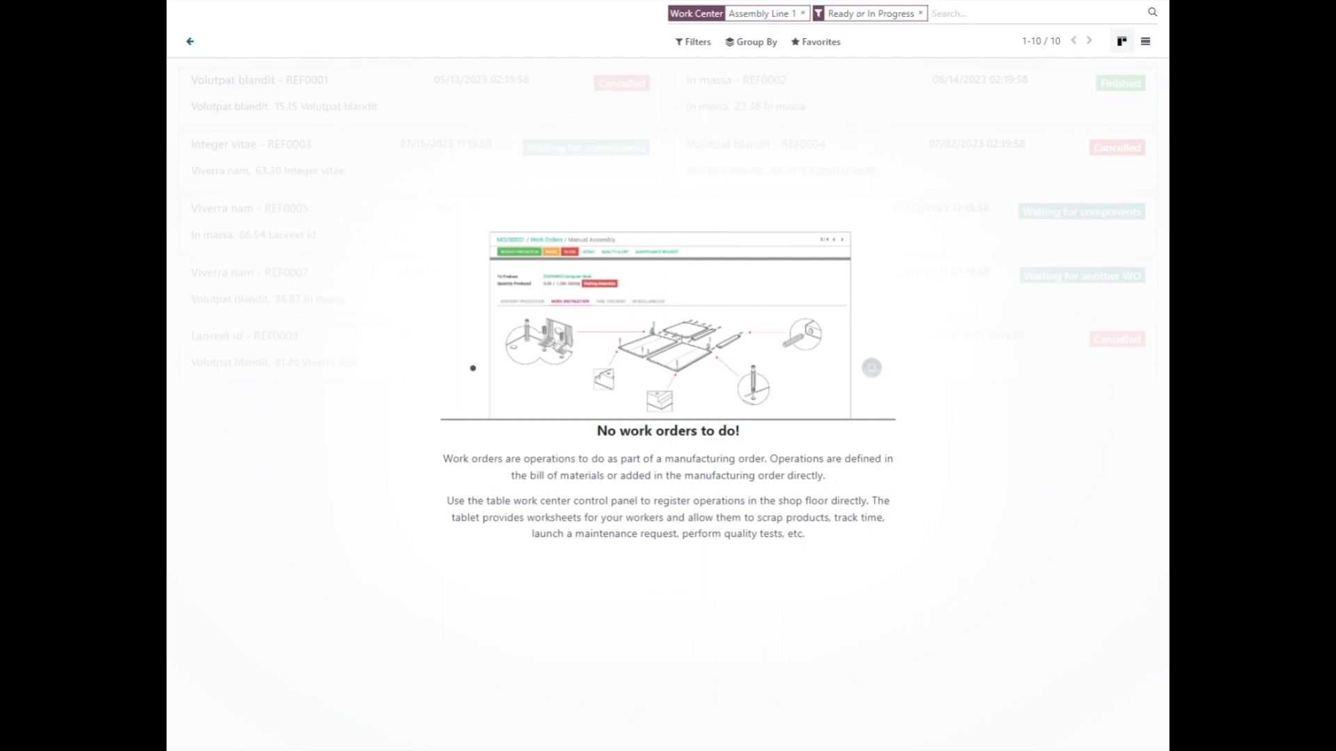
click(188, 41)
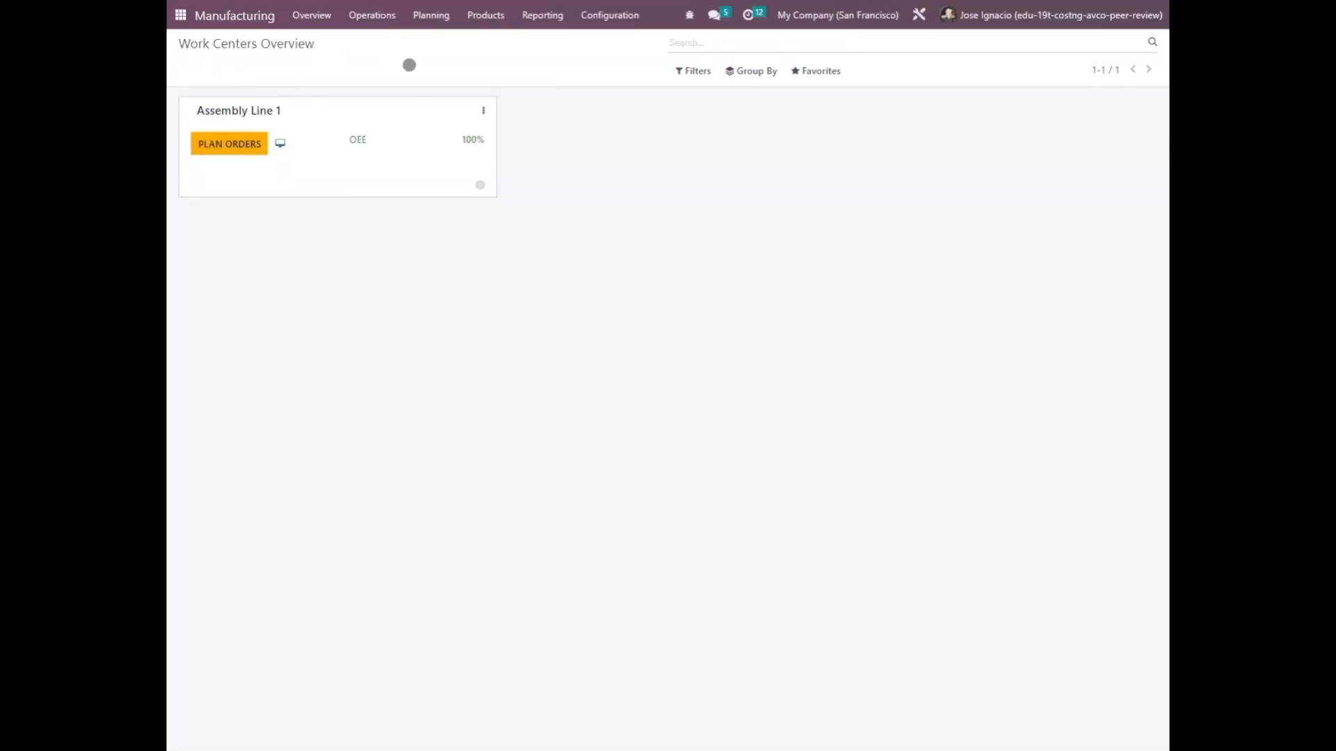
Navigate to Manufacturing Orders and bring up order WH/MO/00027.
click(371, 14)
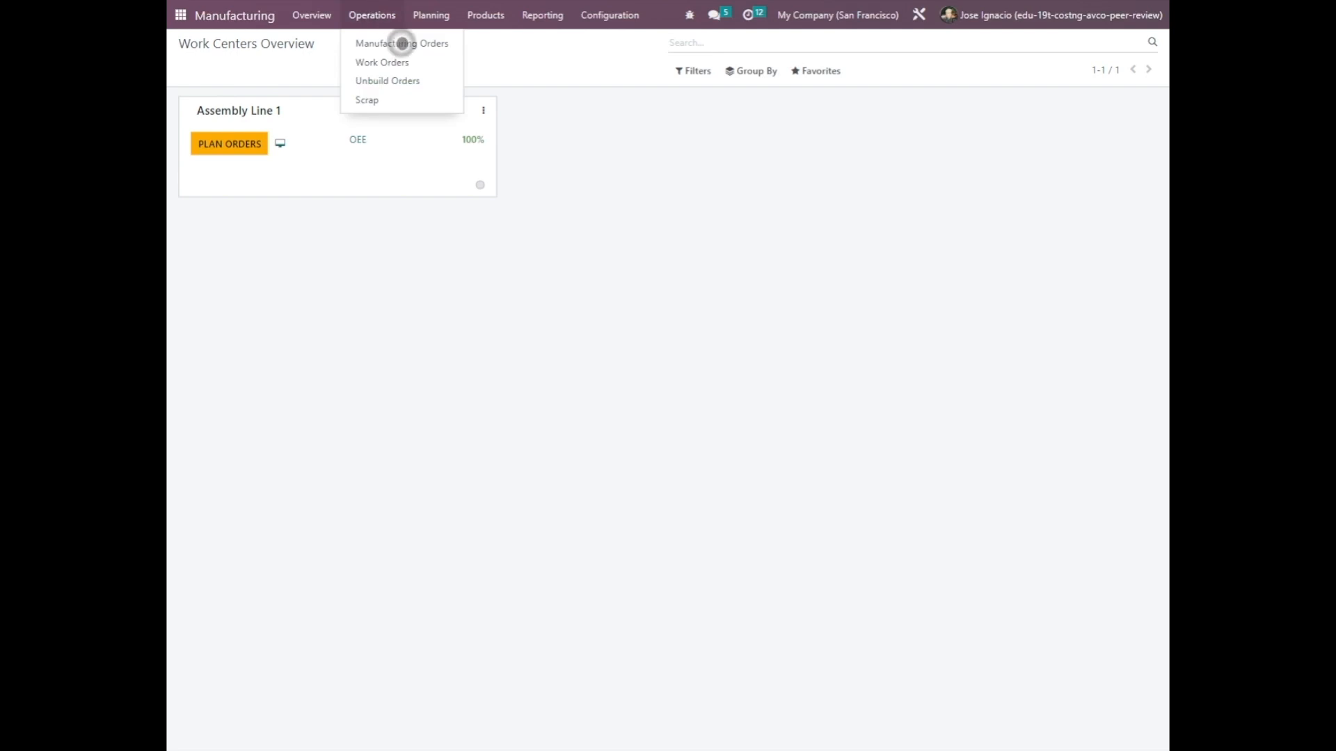
click(400, 44)
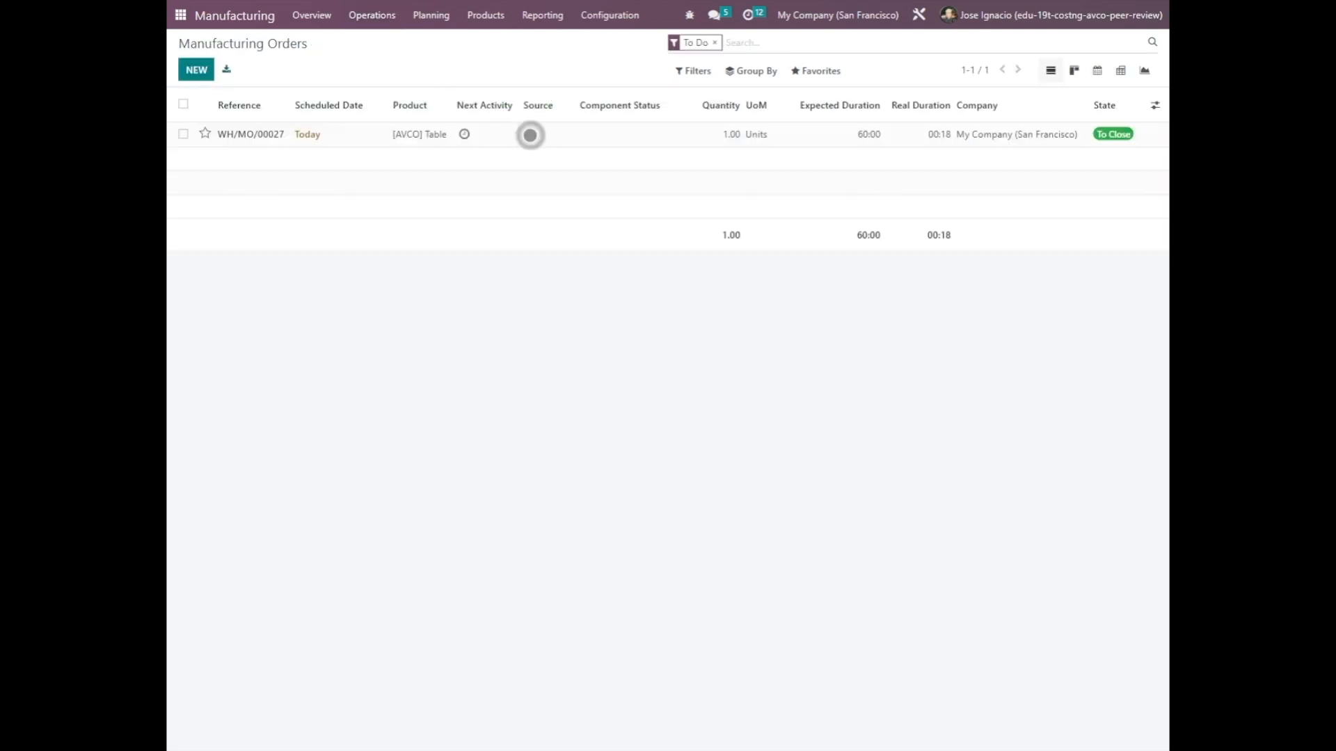
click(251, 133)
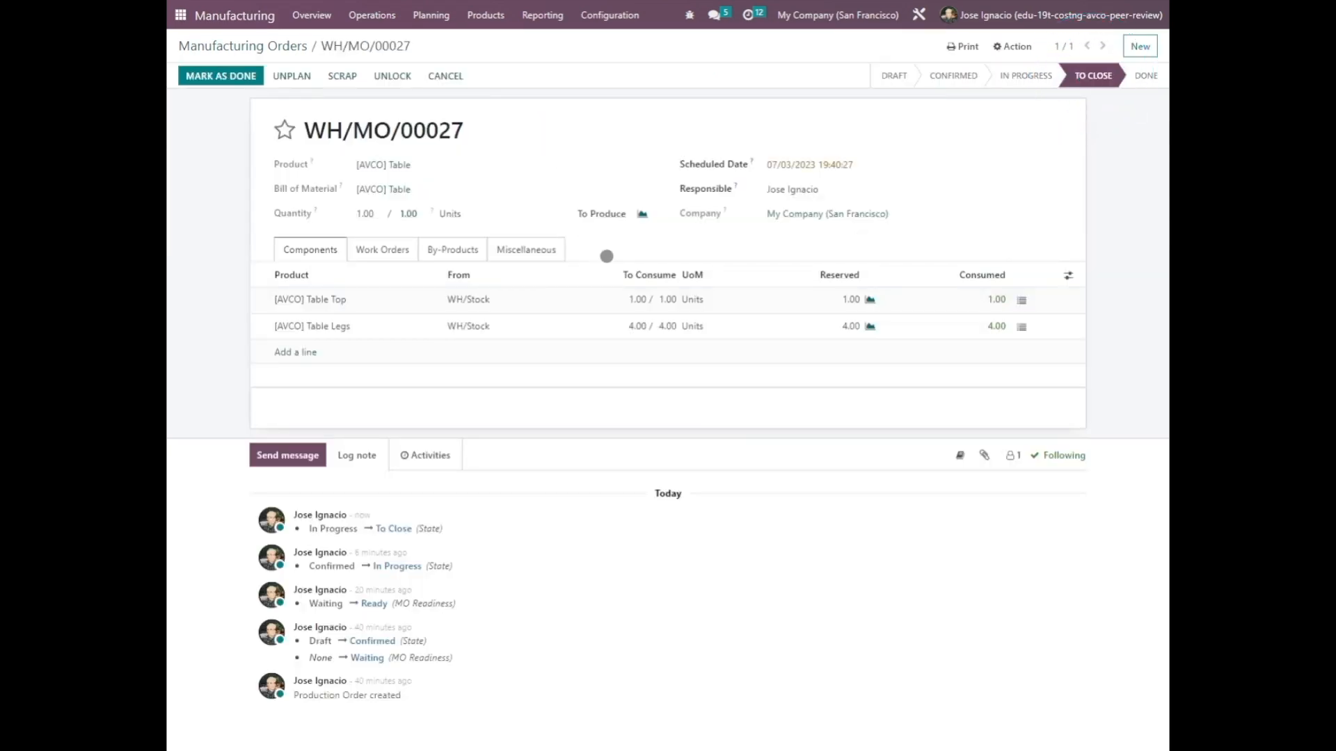
mouse_move(629, 253)
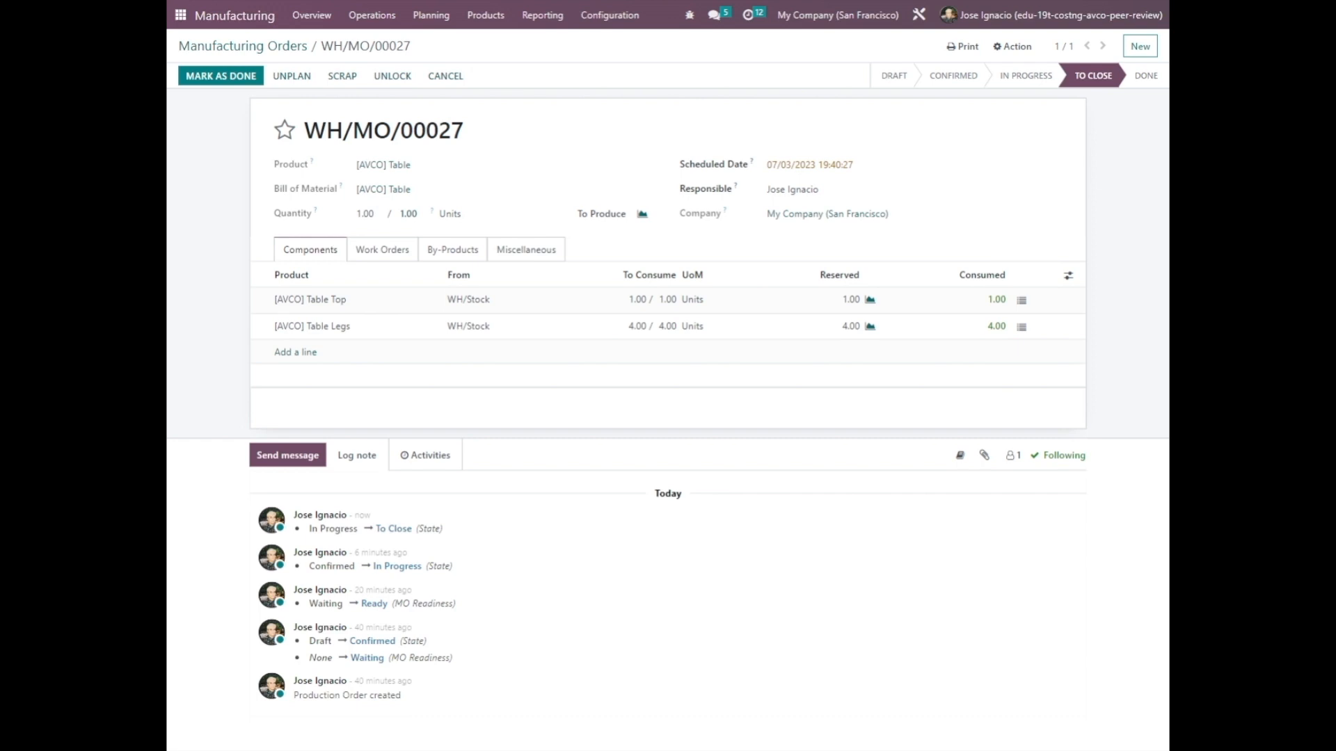
Set the Assembly work order's Real Duration to 60 minutes and save.
click(387, 250)
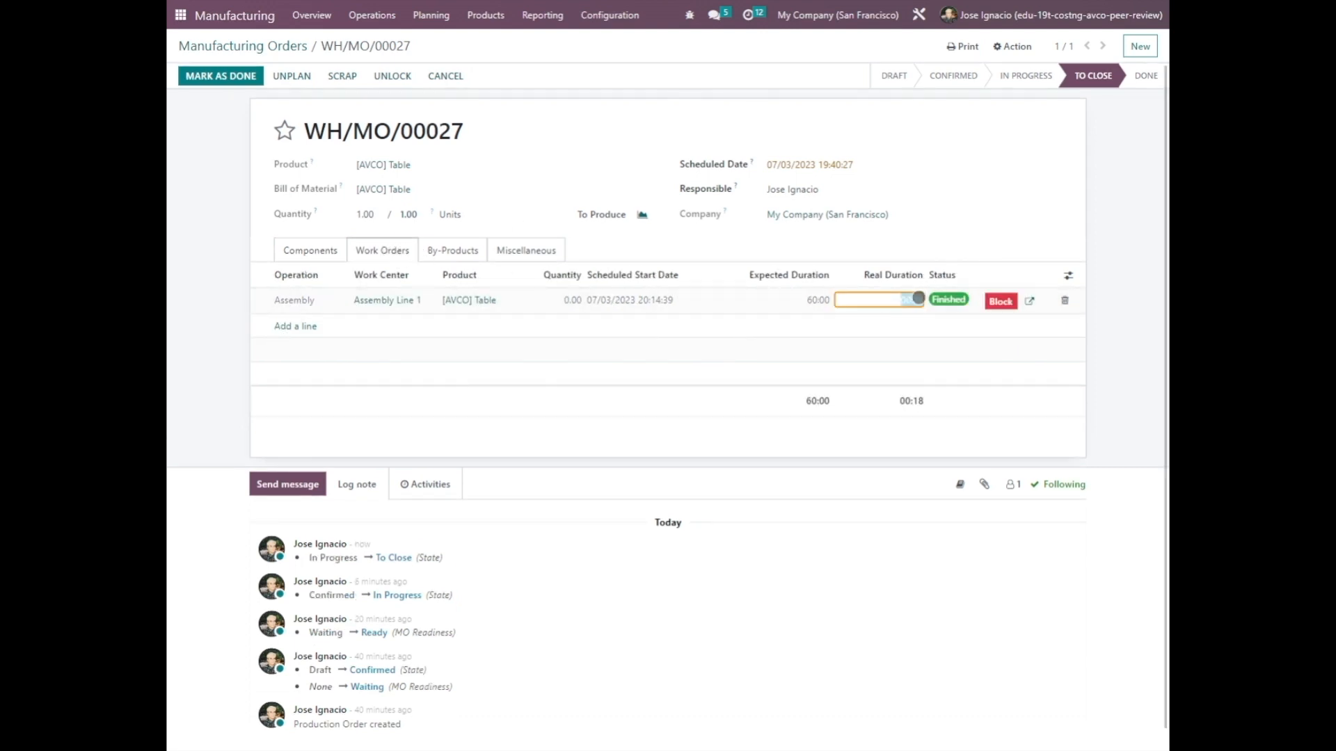
text(60:00)
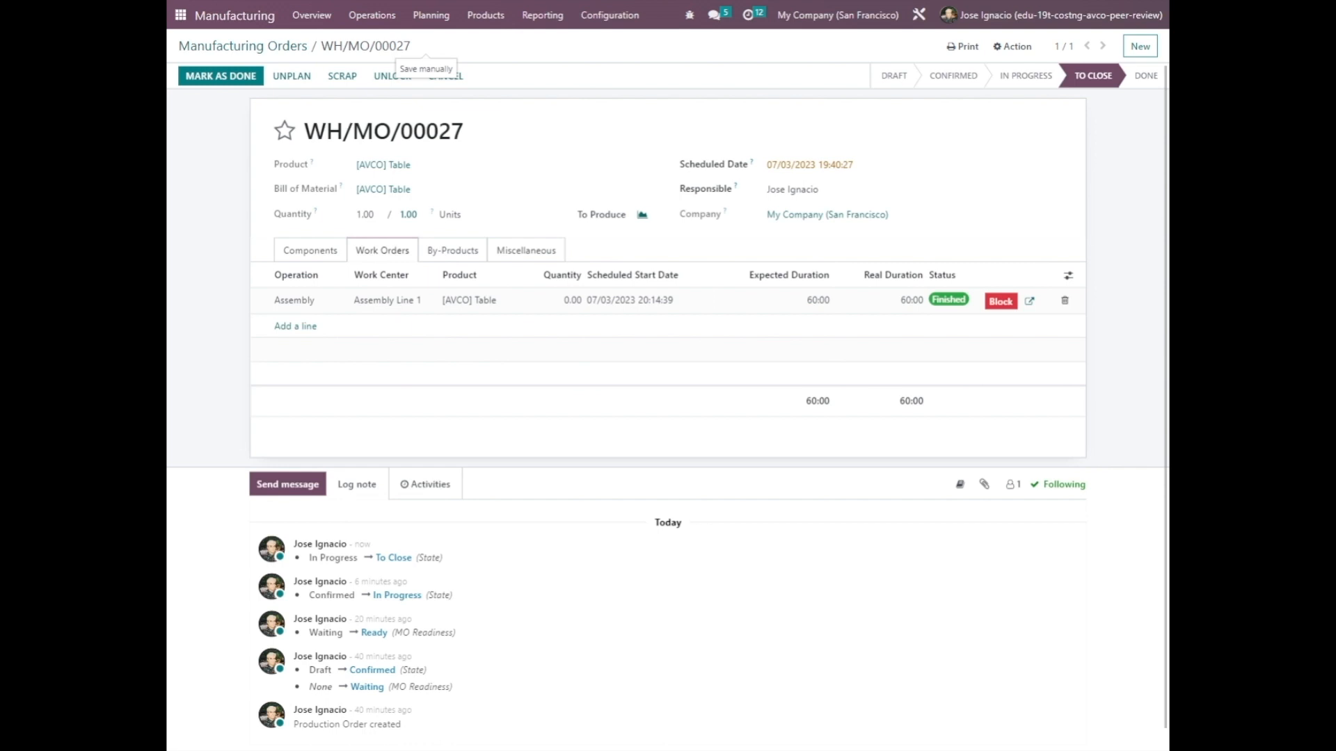
click(309, 251)
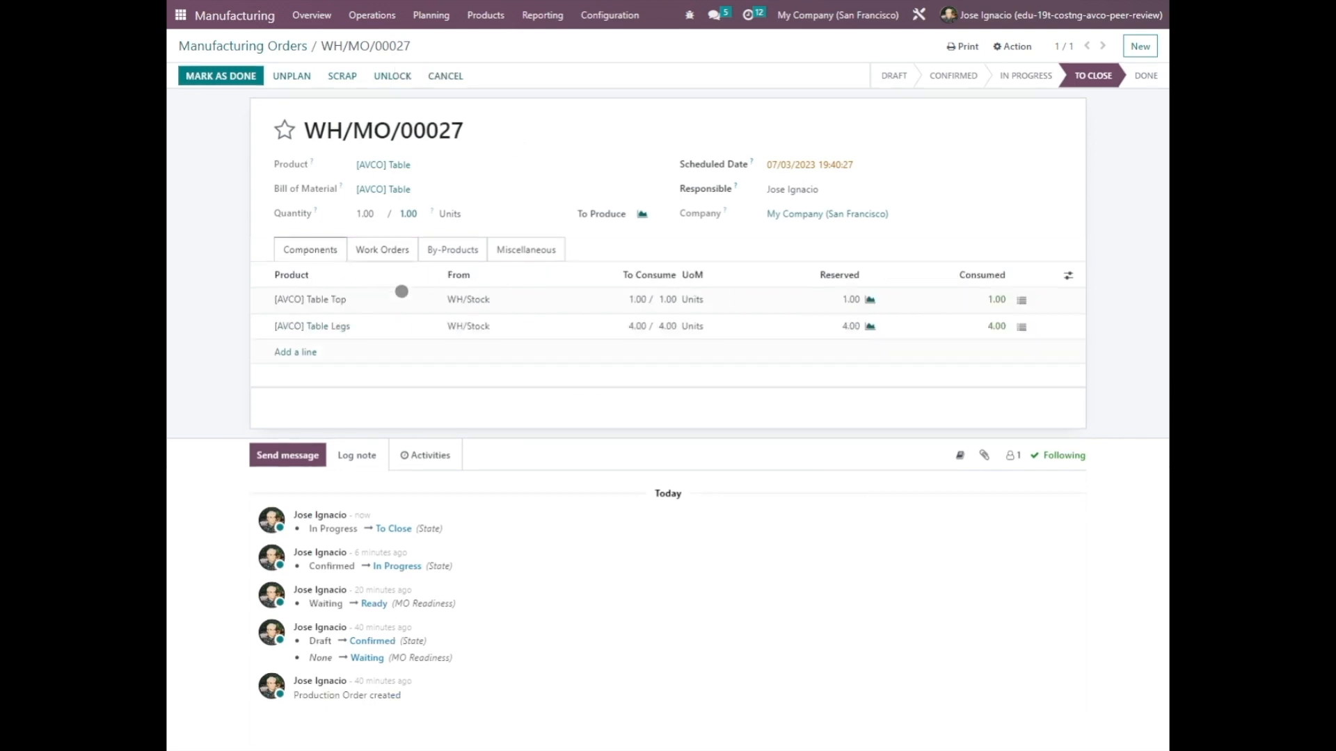
mouse_move(706, 317)
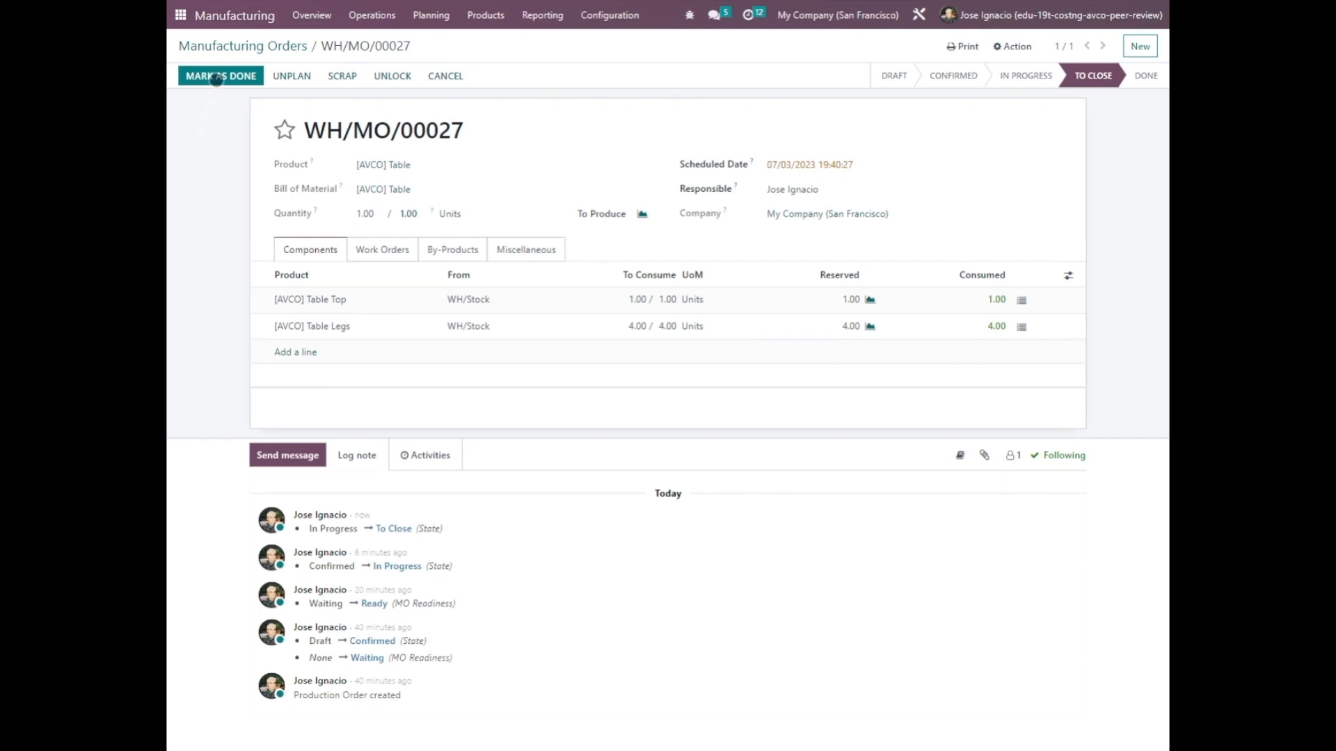
Mark WH/MO/00027 as done and view its Cost Analysis report.
click(220, 75)
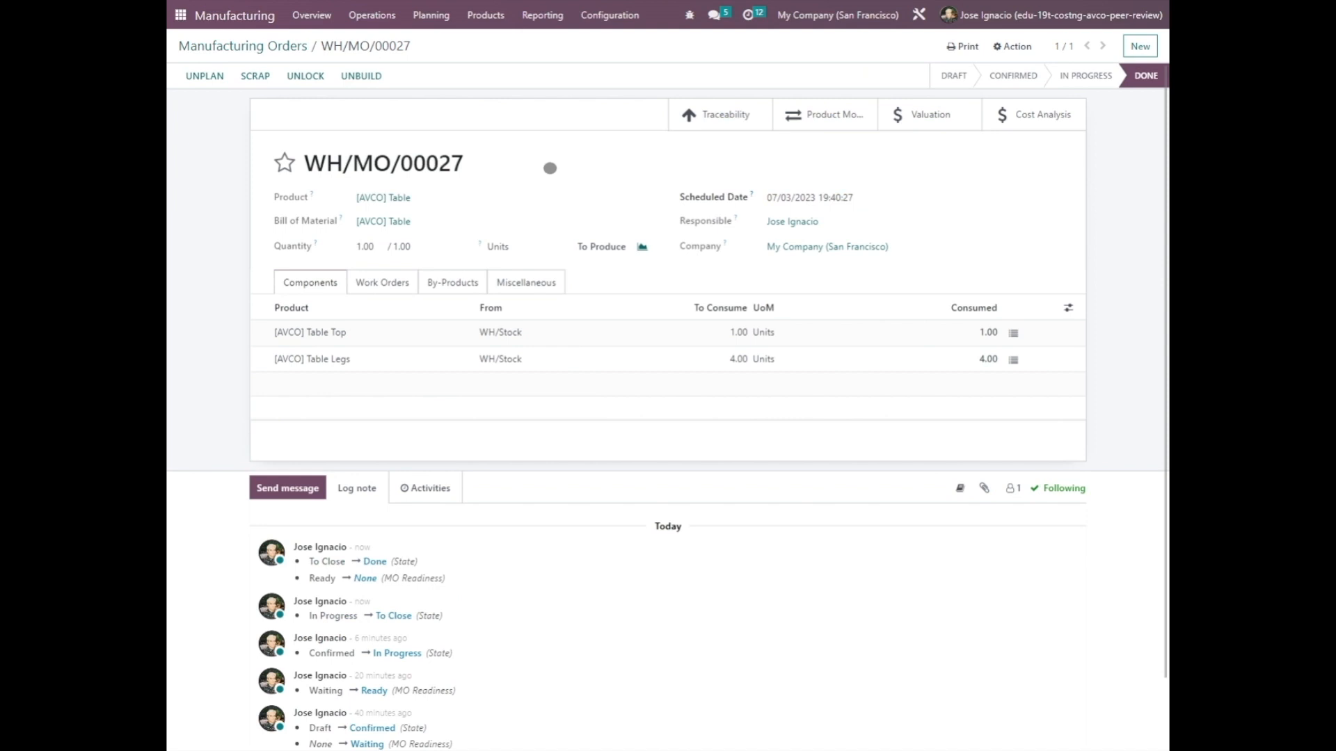
click(1042, 114)
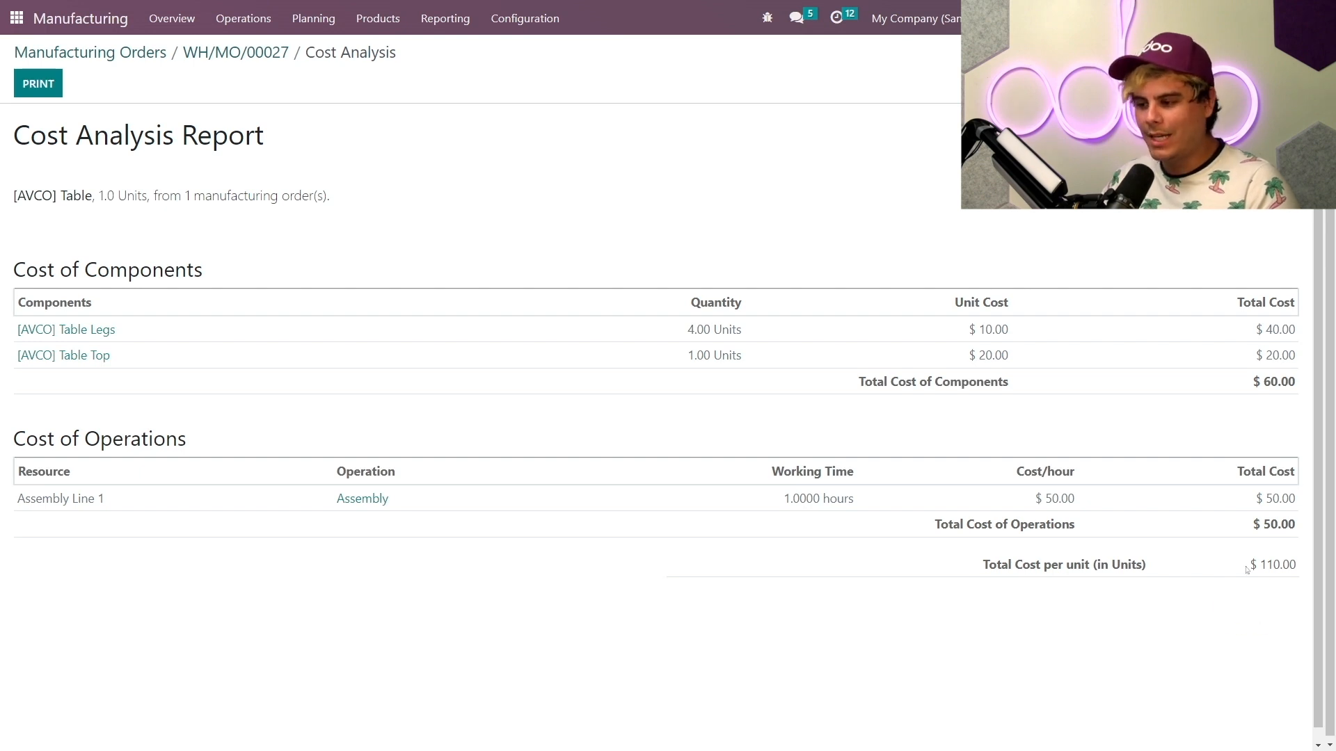
mouse_move(1254, 587)
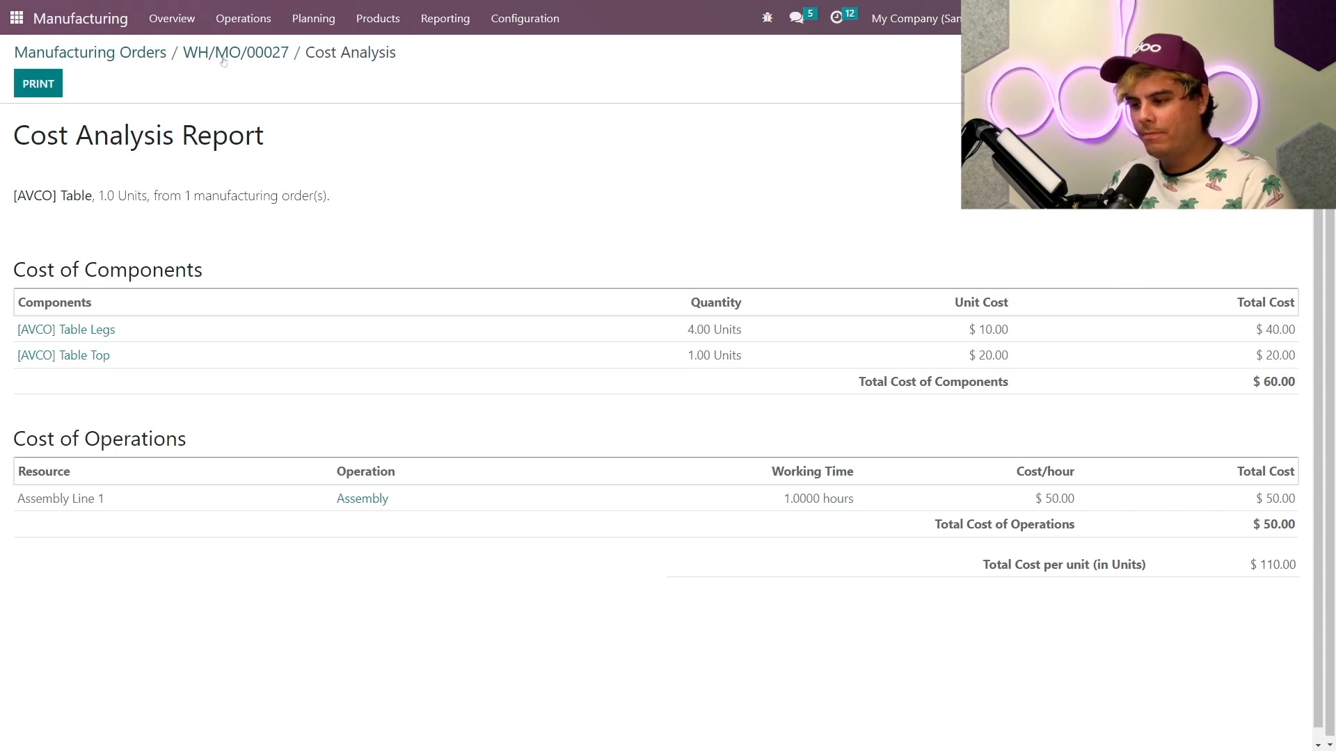
click(235, 52)
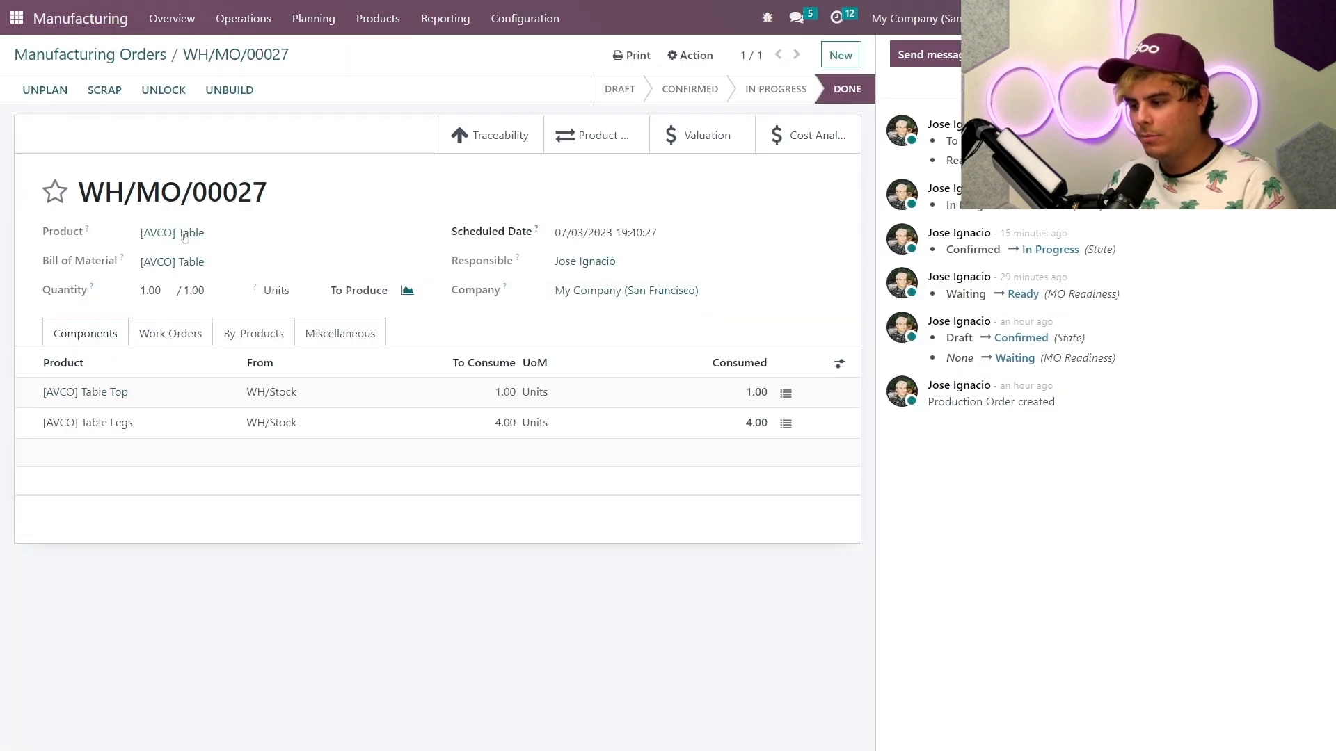